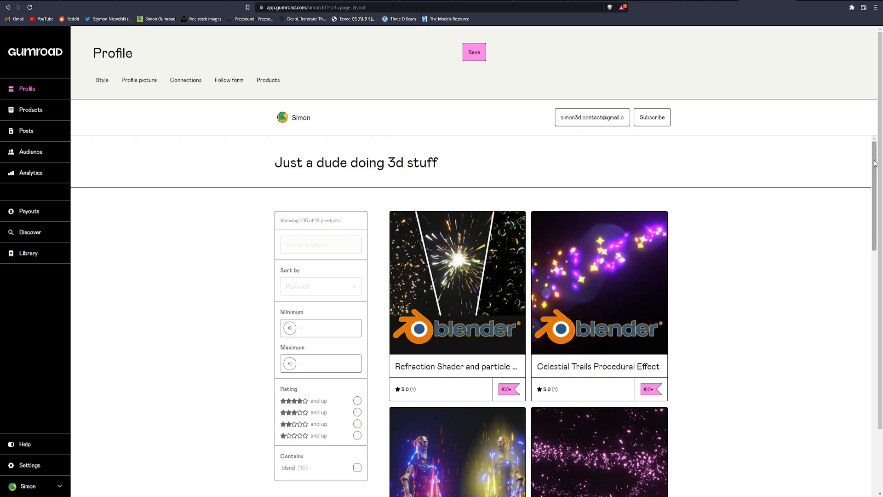
# Step: Enable the Node Wrangler add-on and close the Preferences window
pyautogui.scroll(-3)
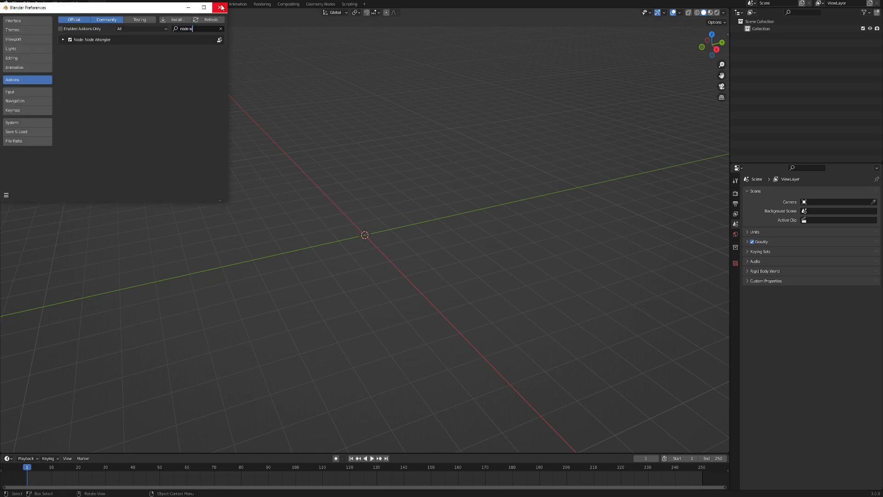
pyautogui.click(222, 8)
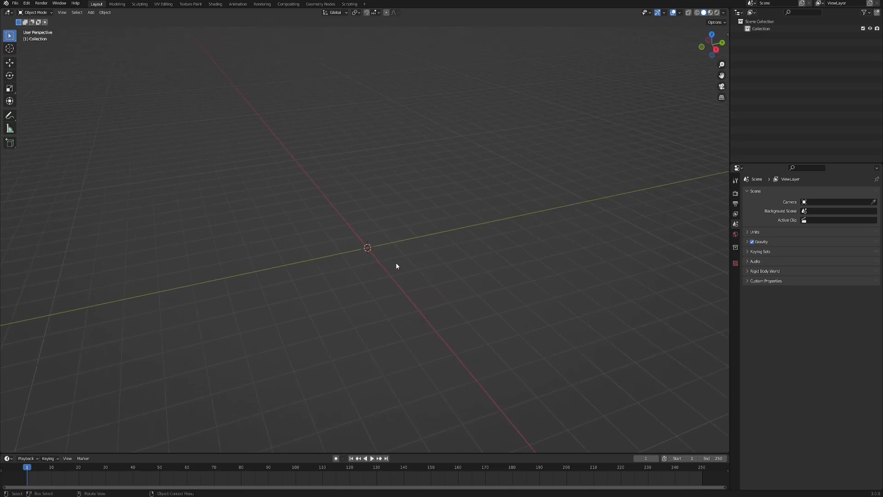
pyautogui.moveTo(459, 242)
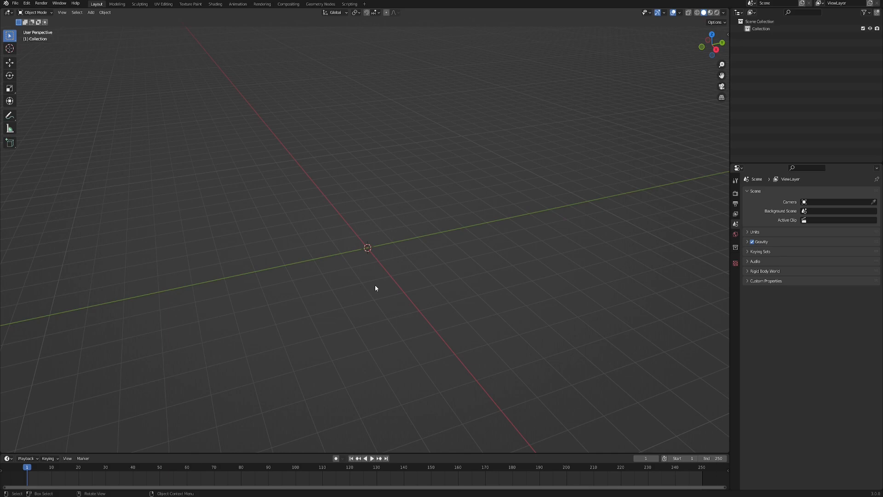
# Step: Add a metaball Ball at the origin and lower its viewport resolution for a finer surface
pyautogui.click(90, 12)
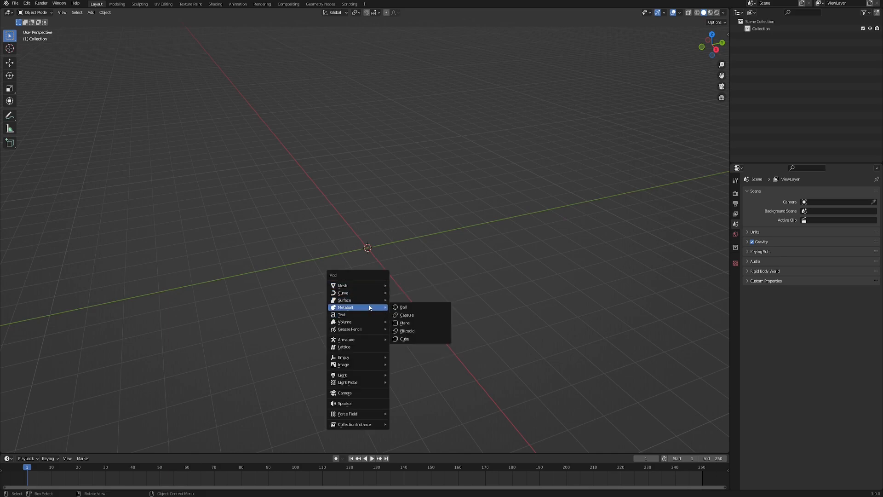
pyautogui.moveTo(402, 307)
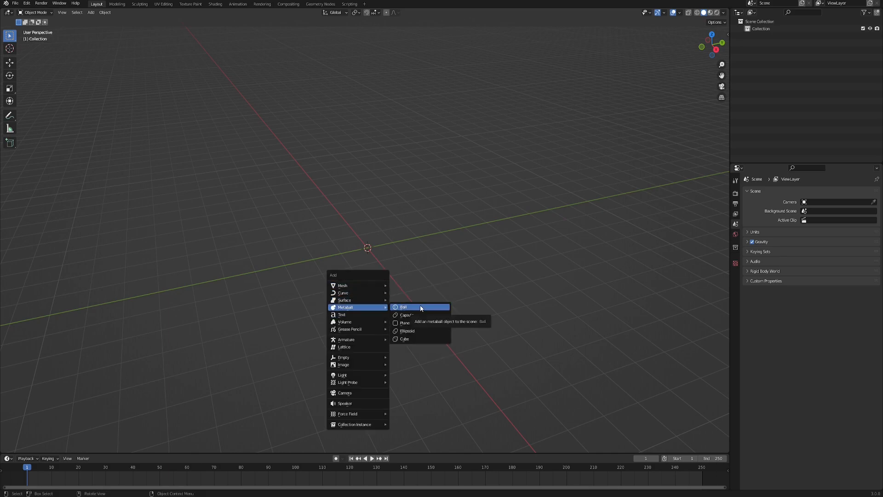
pyautogui.click(405, 308)
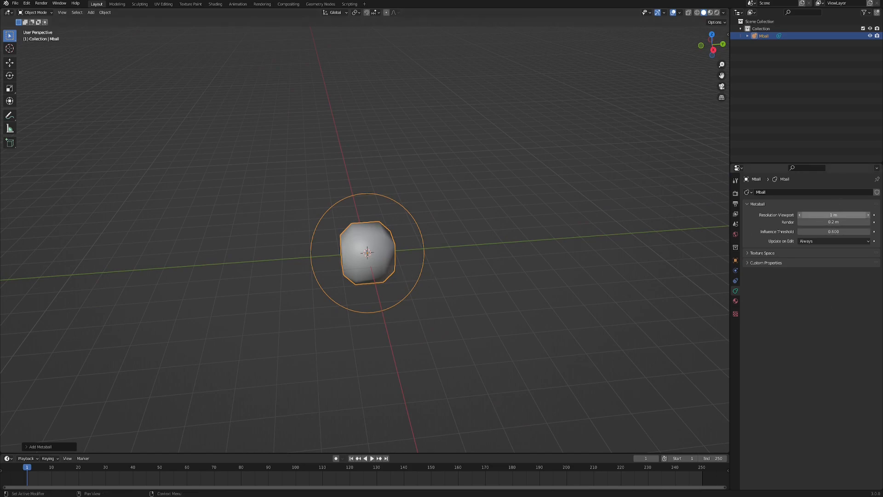
pyautogui.moveTo(834, 215); pyautogui.dragTo(812, 214)
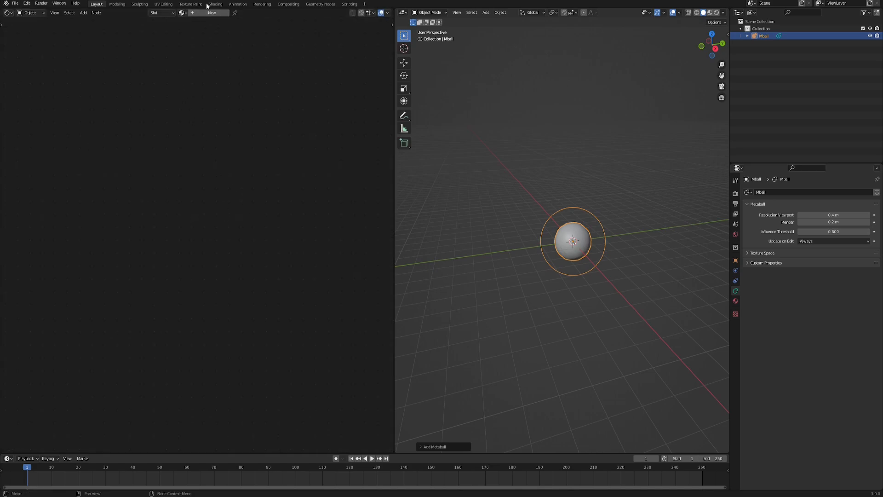
# Step: Create a new material with Noise Texture, Texture Coordinate, Mapping and Value nodes, Value driving Mapping Scale
pyautogui.click(213, 12)
pyautogui.write('NOISE TEXTU')
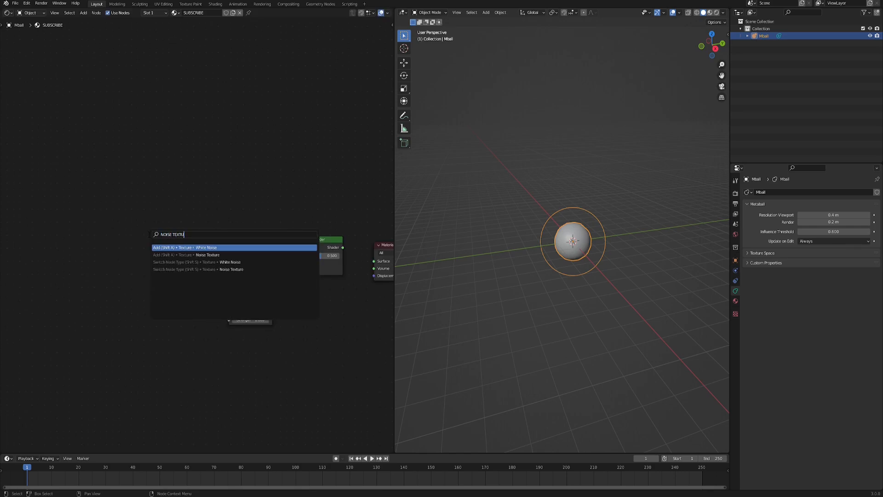
pyautogui.click(207, 255)
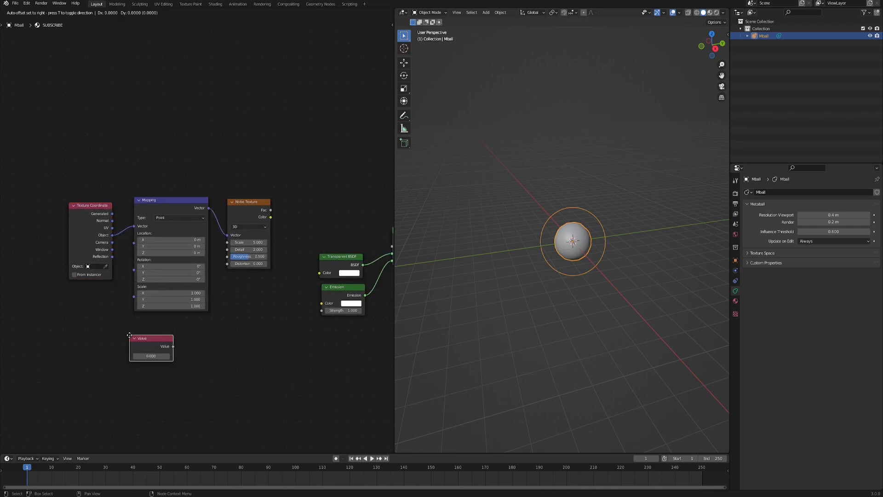
pyautogui.moveTo(150, 338); pyautogui.dragTo(92, 302)
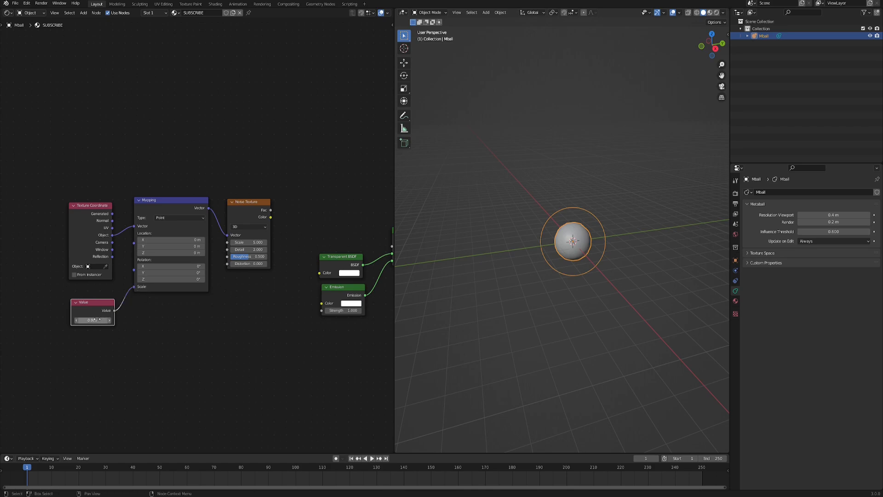
pyautogui.press('shift+a')
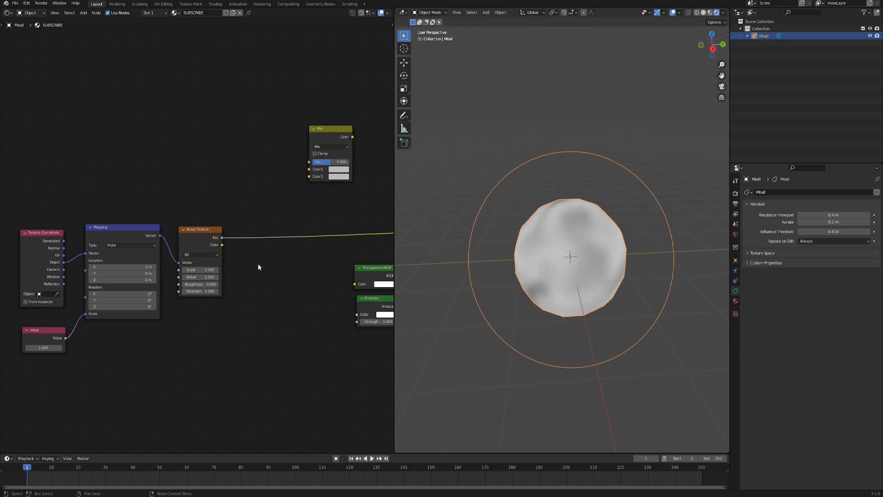
# Step: Blend a second Noise Texture through a MixRGB set to Linear Light with factor about 0.73
pyautogui.moveTo(329, 129); pyautogui.dragTo(292, 147)
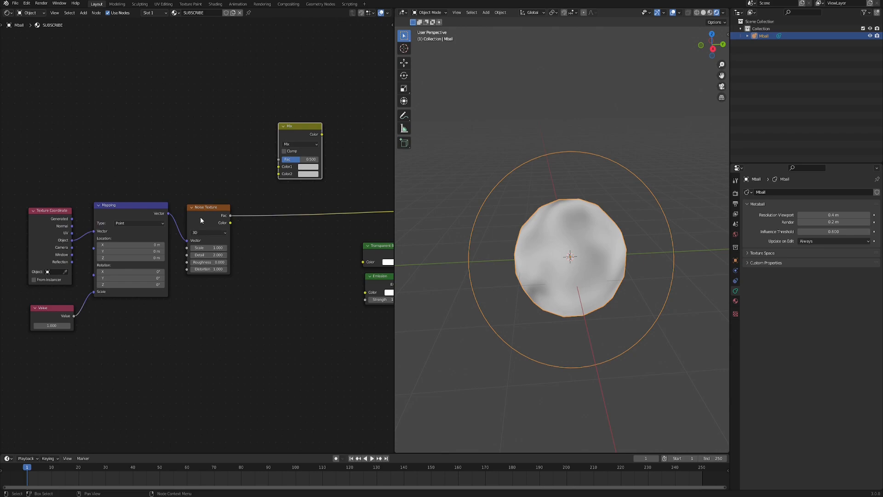
pyautogui.moveTo(107, 204); pyautogui.dragTo(128, 204)
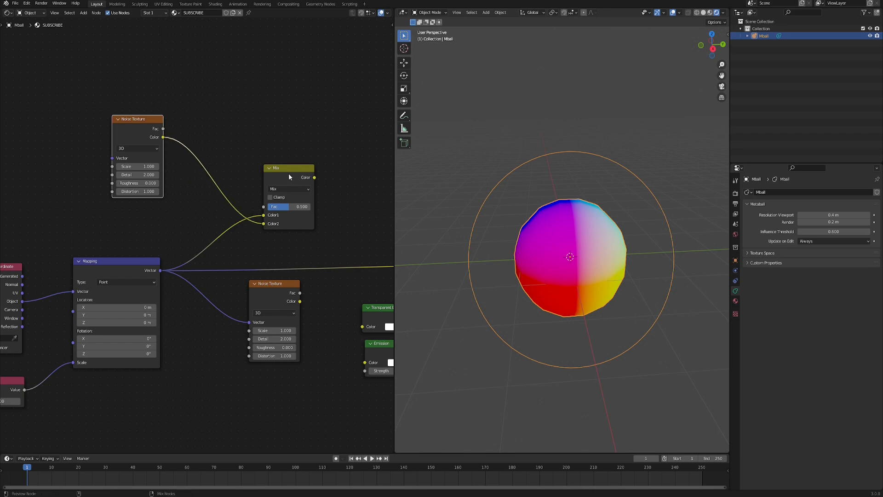
pyautogui.click(288, 187)
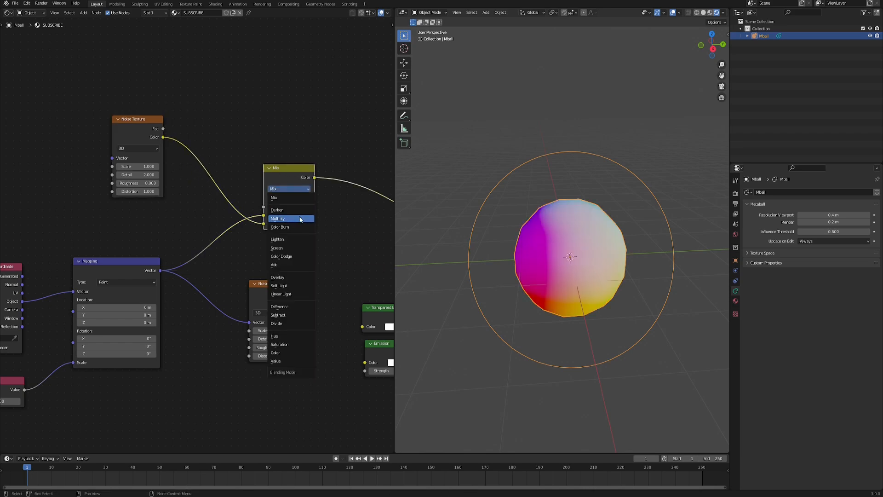
pyautogui.click(281, 293)
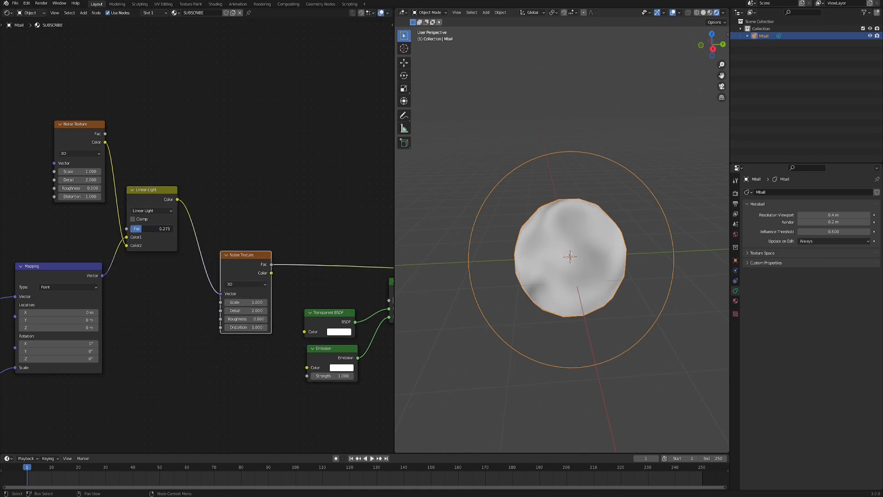
pyautogui.moveTo(137, 228); pyautogui.dragTo(157, 228)
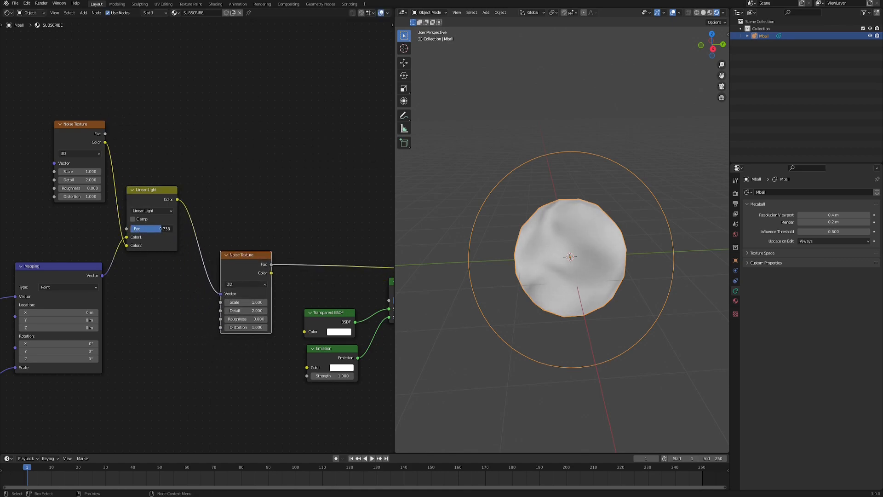
pyautogui.moveTo(145, 228); pyautogui.dragTo(164, 228)
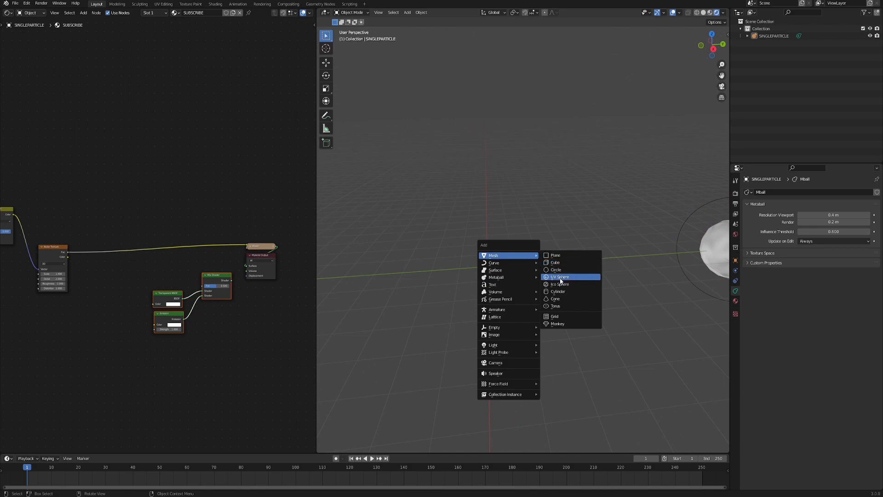
# Step: Add a UV sphere at the origin as the emitter
pyautogui.click(559, 276)
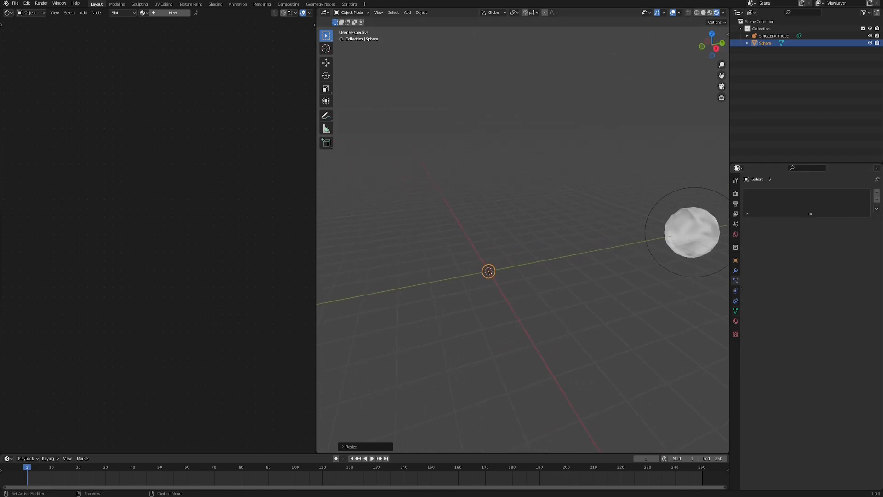
# Step: Add a particle system rendering as Object with SINGLEPARTICLE at scale 1.0, and play it back
pyautogui.click(736, 300)
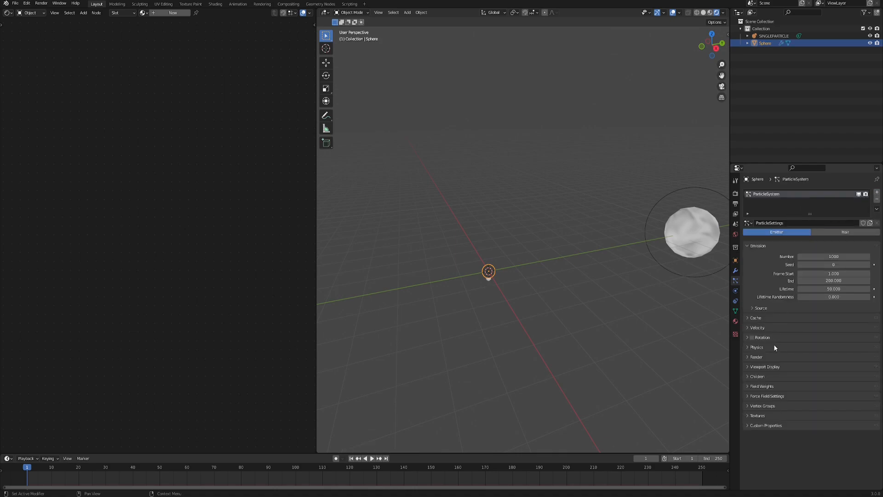
pyautogui.click(756, 357)
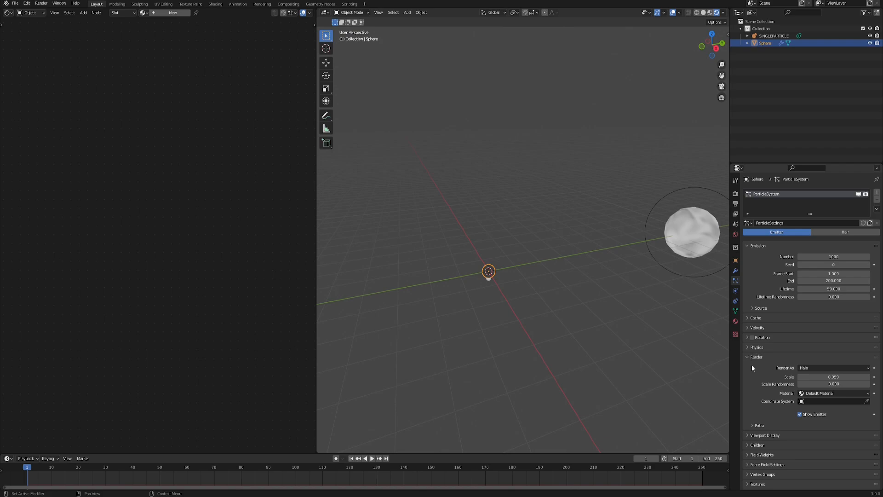
pyautogui.click(834, 368)
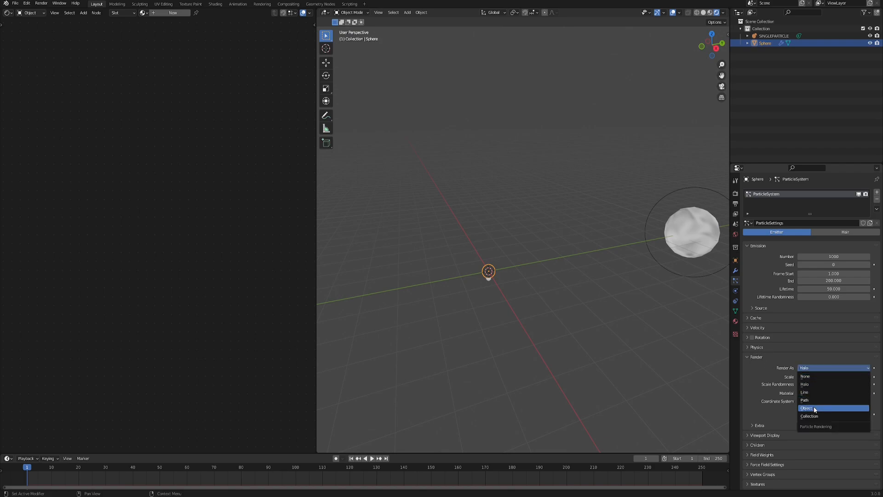
pyautogui.click(806, 408)
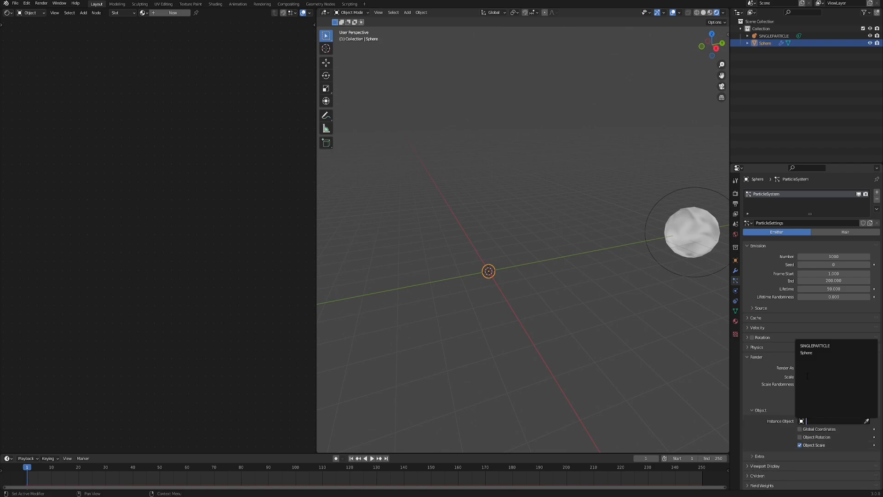
pyautogui.click(814, 345)
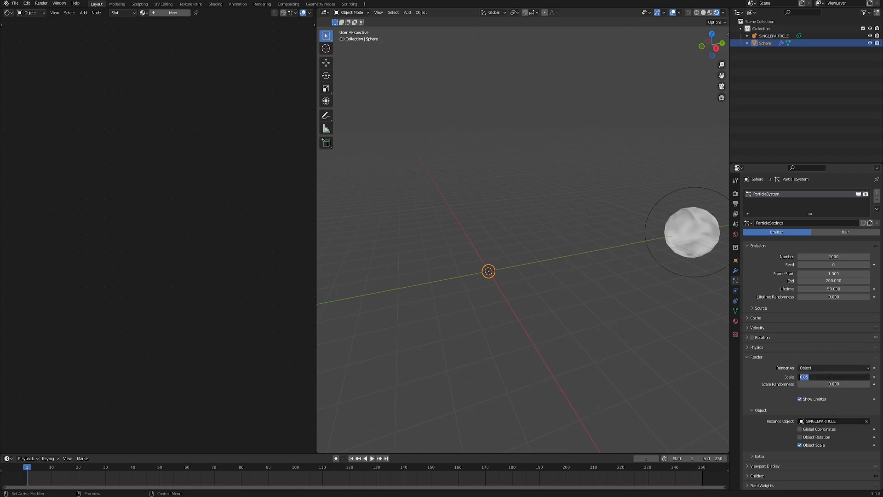
pyautogui.write('1.000')
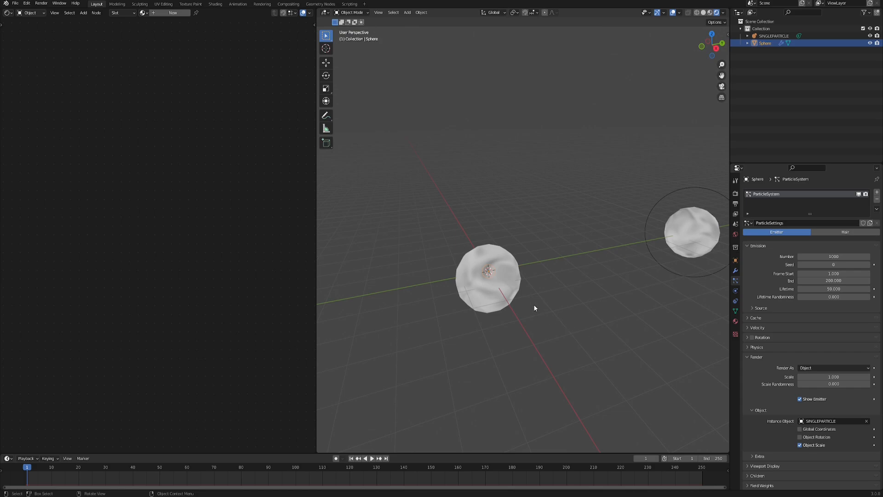
pyautogui.click(371, 458)
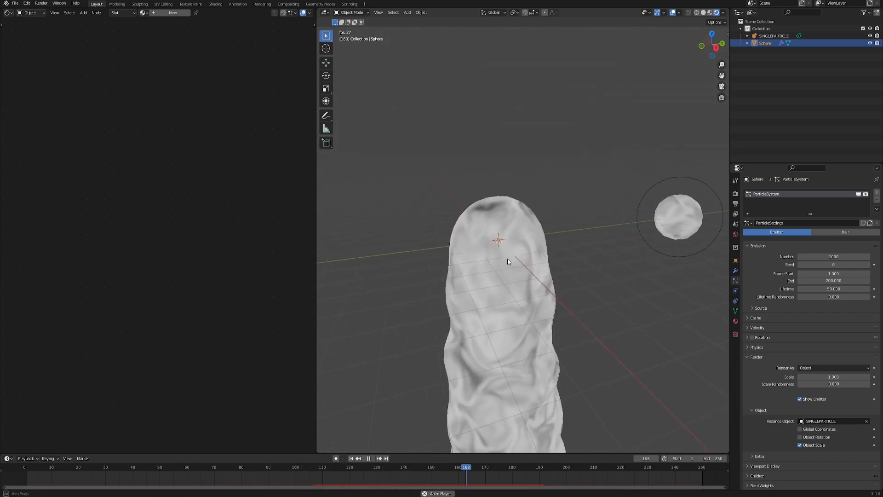
# Step: Set emission Frame Start to -80 and End to 250, then return to frame 1 and view the blob
pyautogui.click(368, 458)
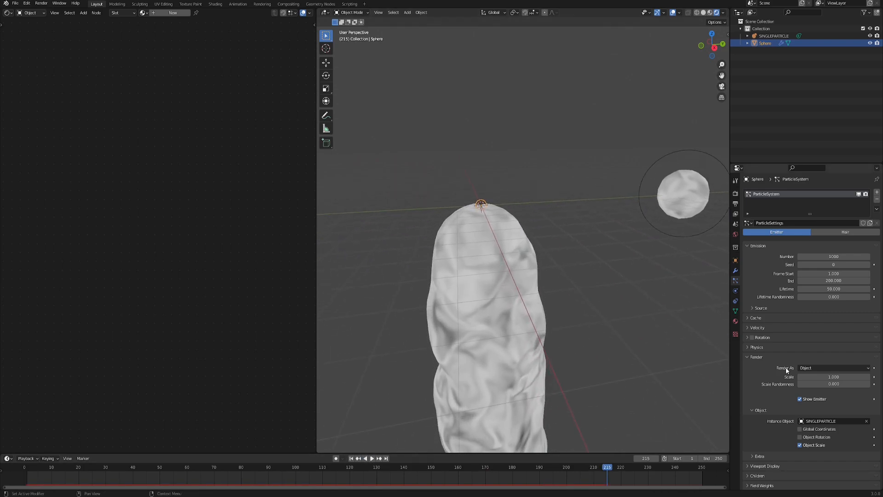
pyautogui.scroll(-3)
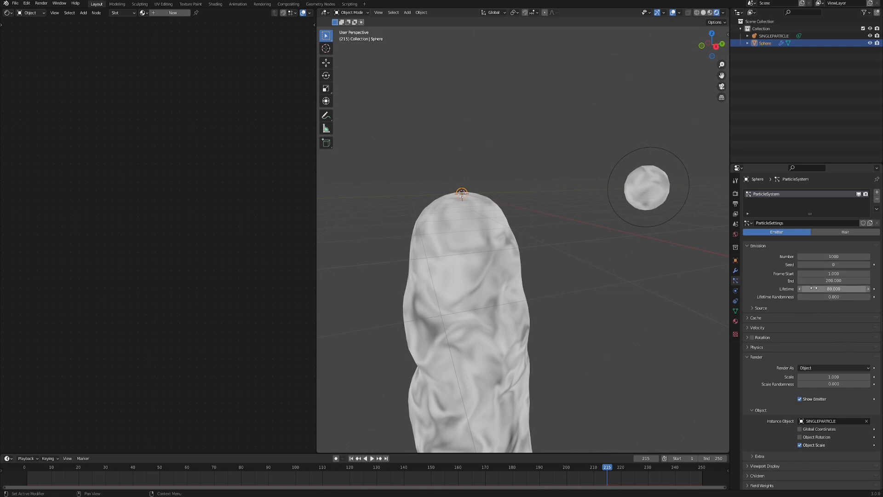
pyautogui.moveTo(834, 288)
pyautogui.write('80')
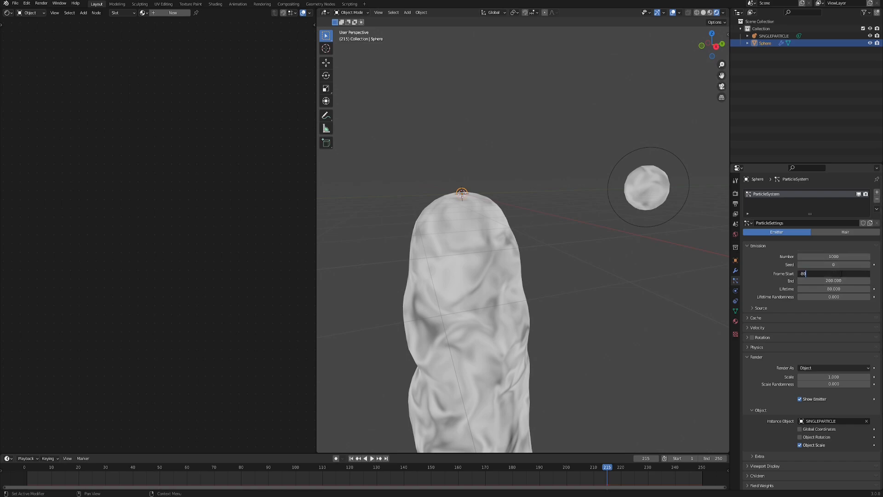
pyautogui.press('Return')
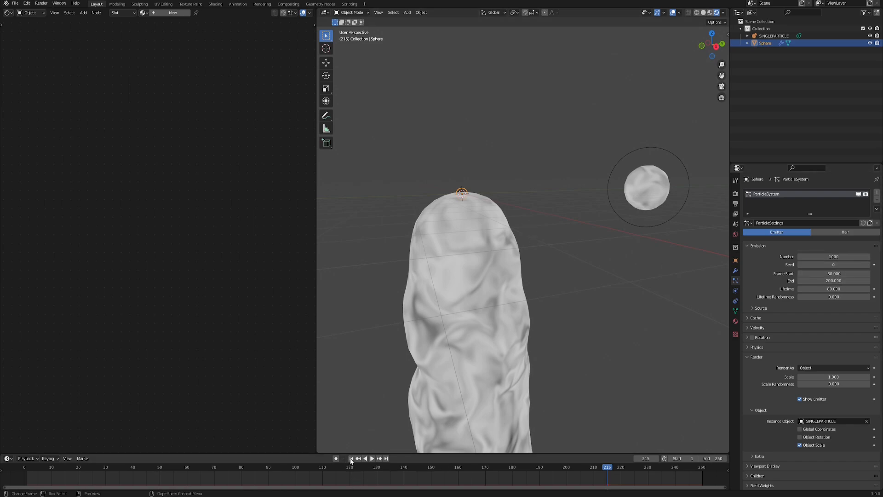
pyautogui.click(350, 459)
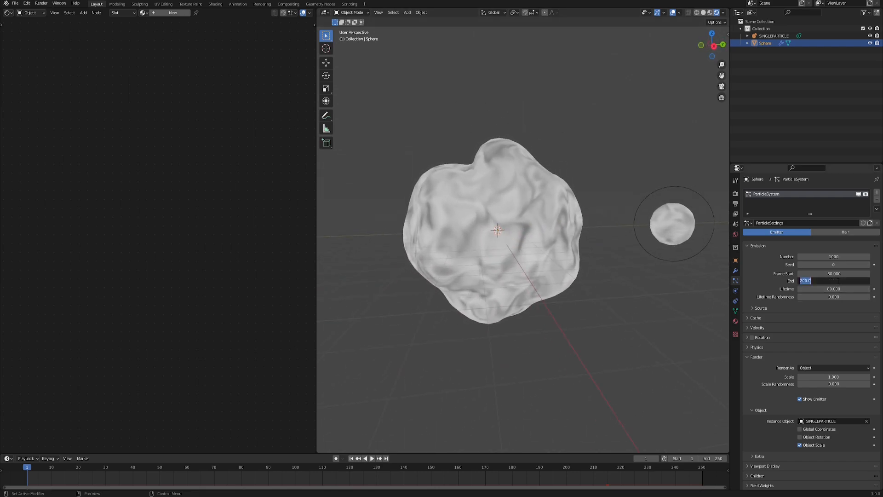
pyautogui.write('25')
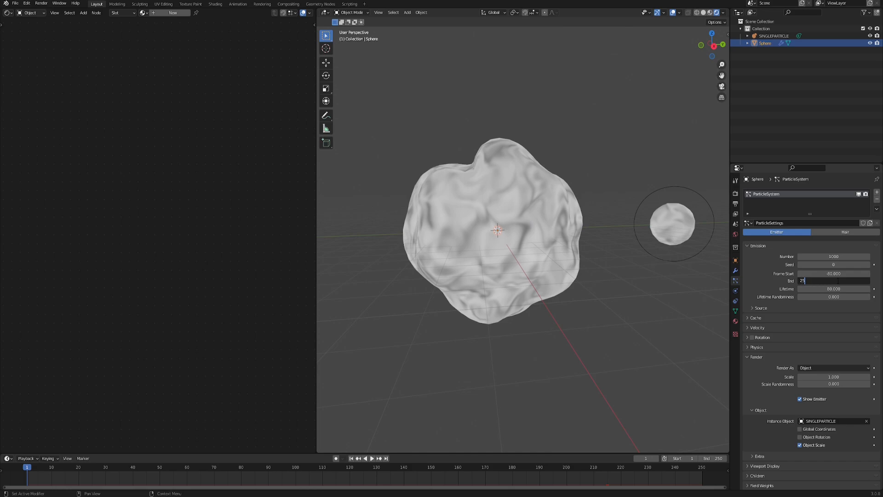
pyautogui.write('250.000')
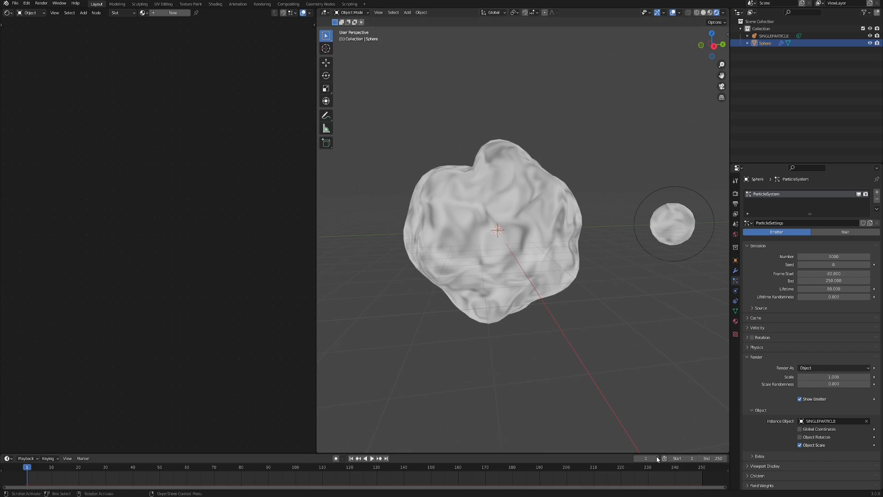
pyautogui.moveTo(656, 458); pyautogui.dragTo(533, 321)
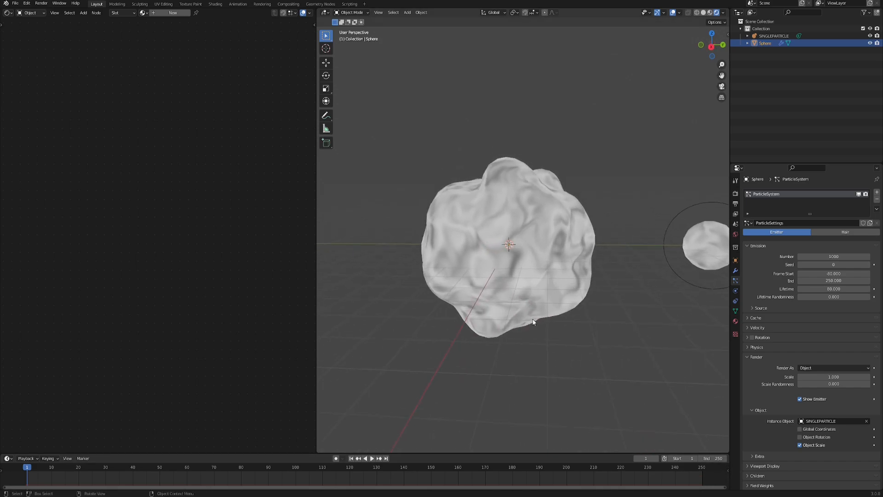
# Step: Insert a ColorRamp after the noise with B-Spline interpolation, feeding a Transparent/Emission mix shader
pyautogui.click(371, 458)
pyautogui.write('color')
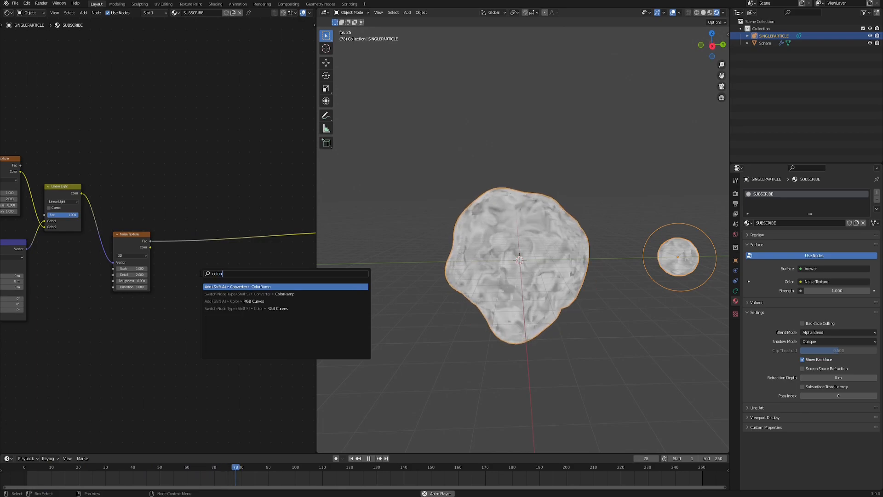
pyautogui.click(236, 286)
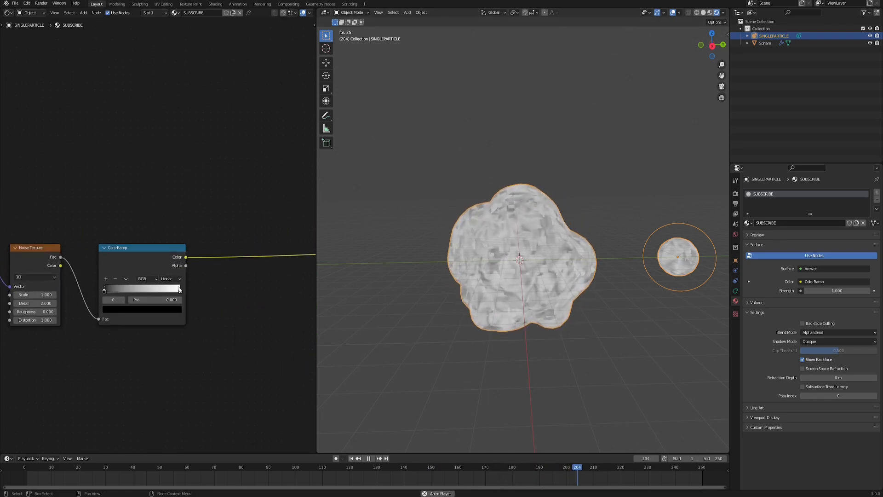
pyautogui.click(170, 278)
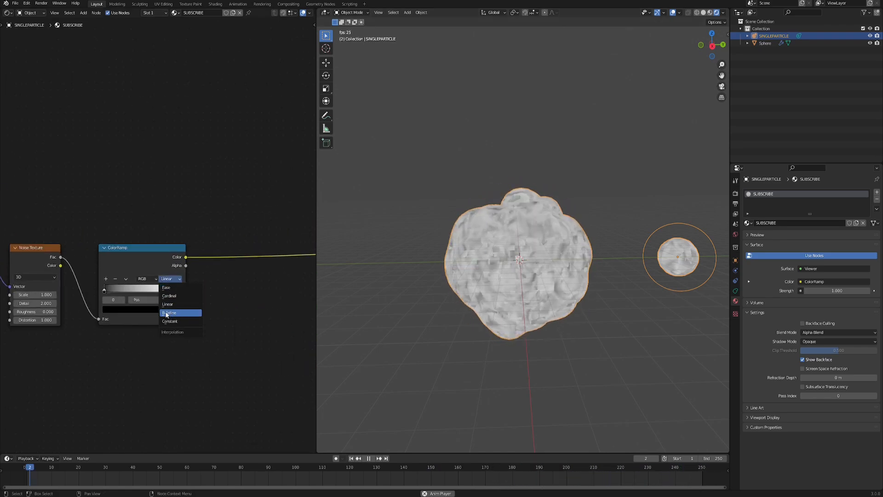
pyautogui.click(169, 313)
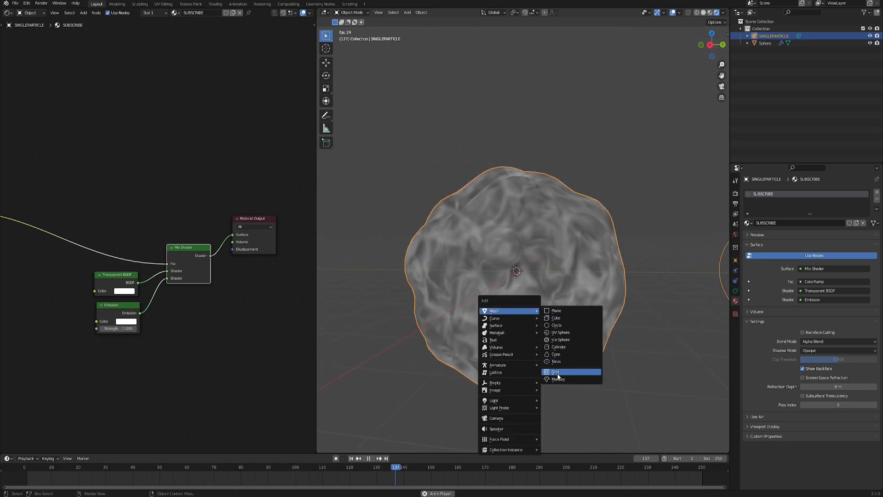
# Step: Add a Suzanne monkey mesh and rename the sphere to 'emitter'
pyautogui.click(558, 378)
pyautogui.write('emitter')
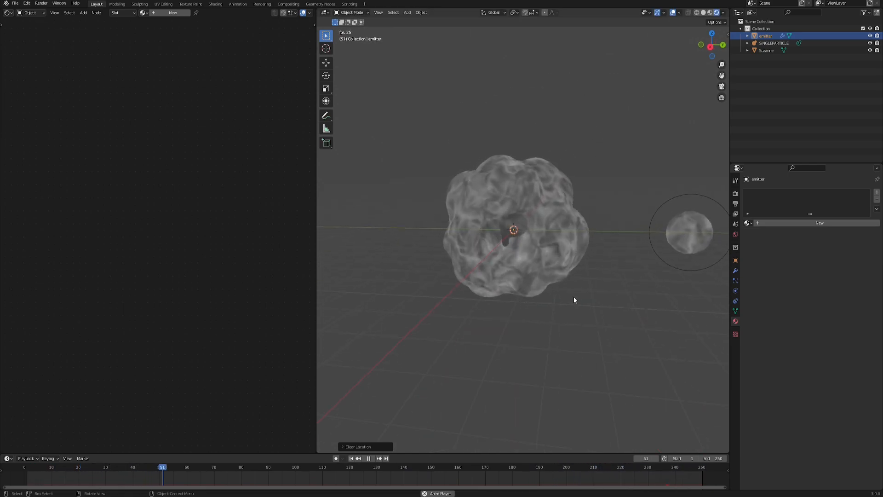
pyautogui.click(368, 458)
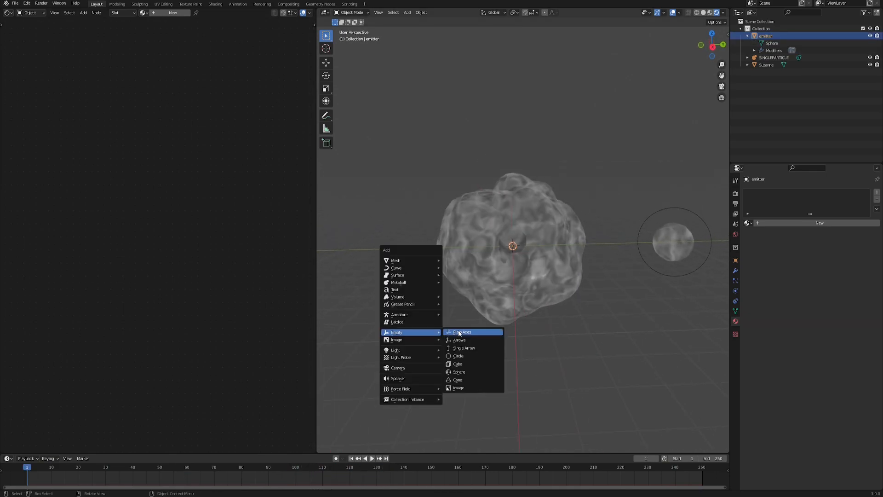
# Step: Add a Plain Axes empty, parent the emitter to it, and move the empty upward
pyautogui.click(462, 332)
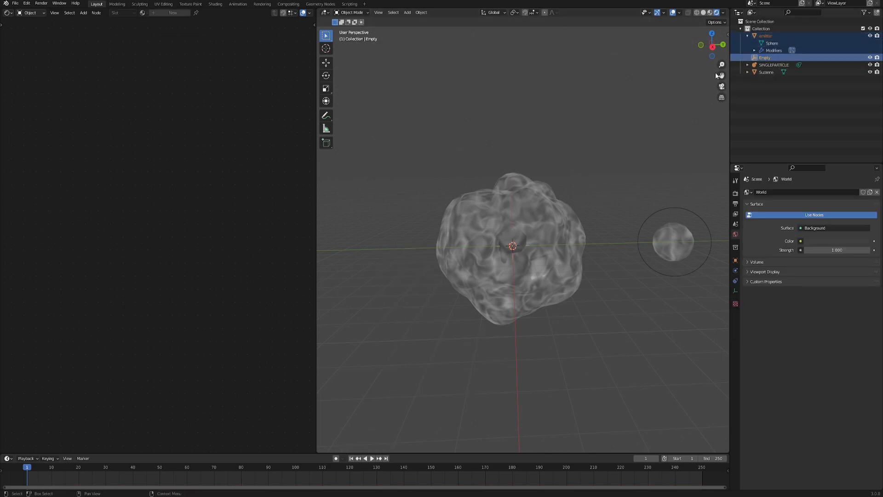
pyautogui.write('parent')
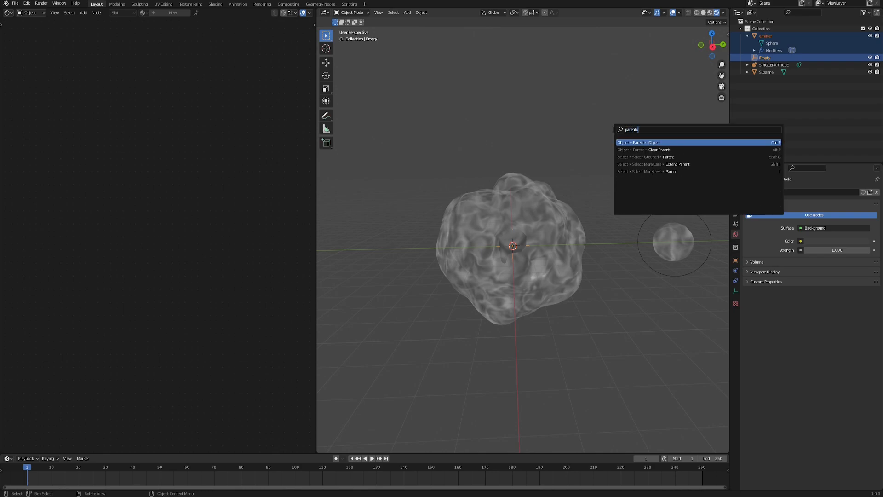
pyautogui.write('ol')
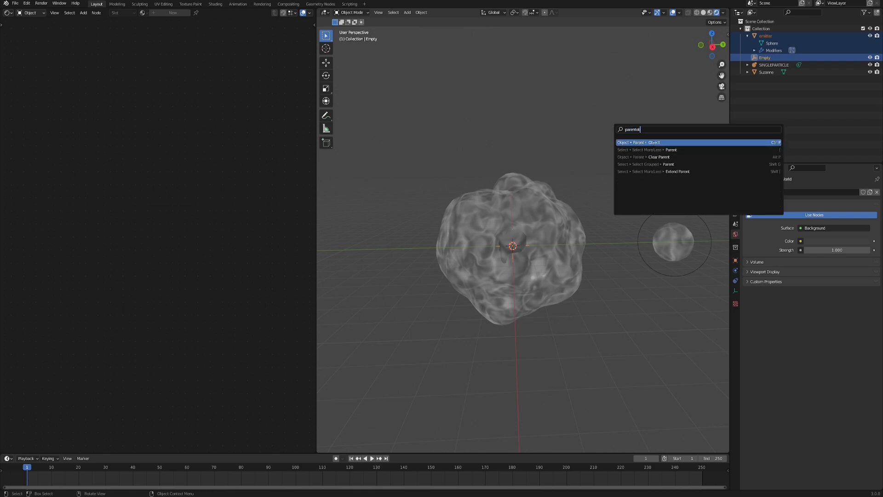
pyautogui.click(638, 141)
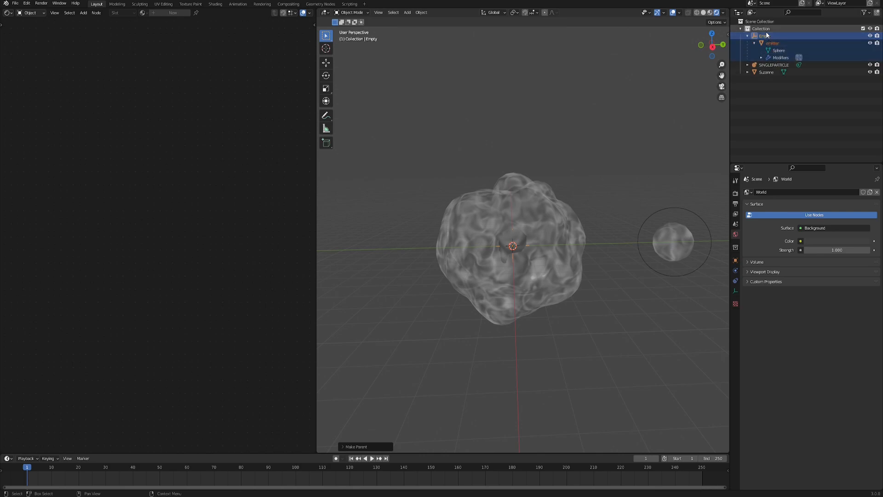
pyautogui.moveTo(510, 245); pyautogui.dragTo(566, 169)
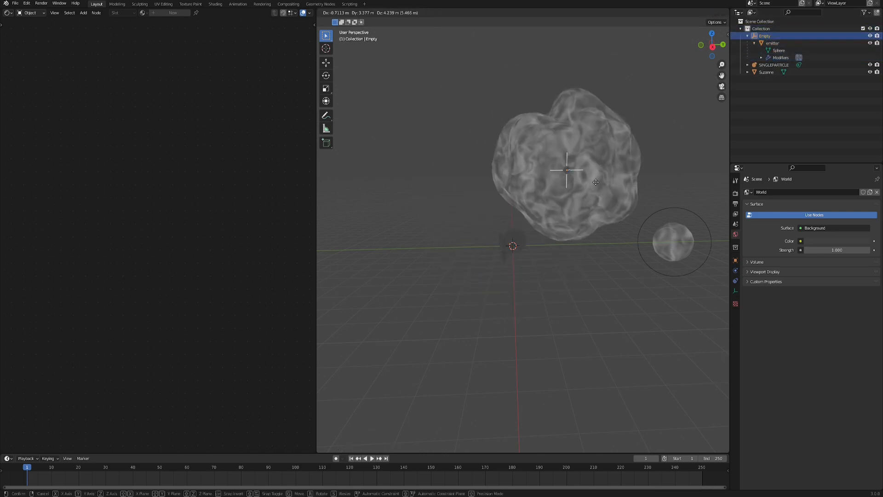
pyautogui.click(371, 458)
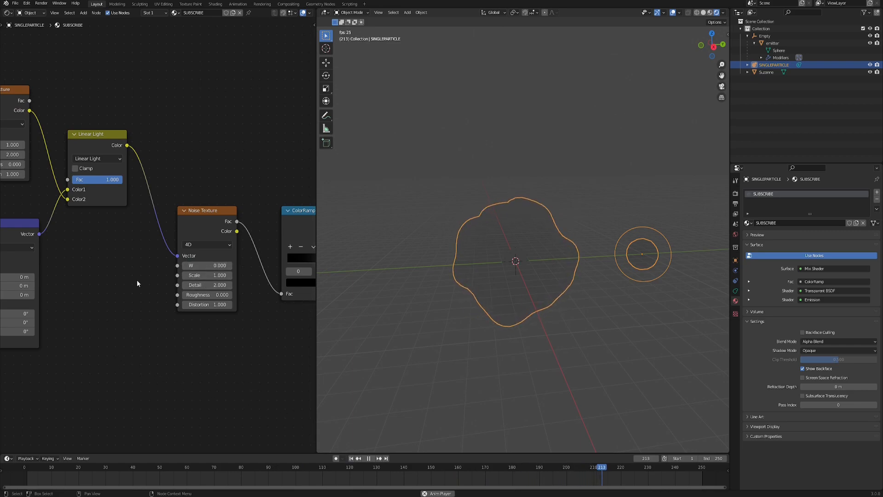
pyautogui.moveTo(151, 338)
pyautogui.write('#frame')
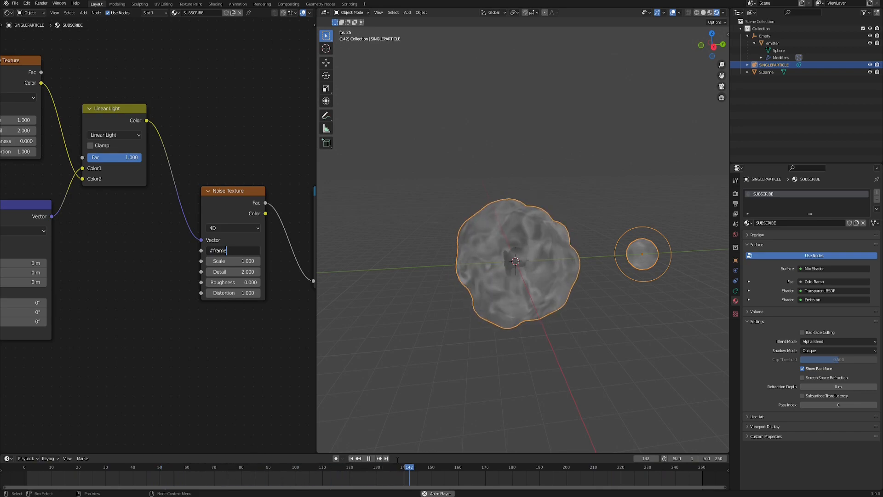
# Step: Confirm the #frame driver on the 4D noise texture's W value so it animates
pyautogui.click(377, 459)
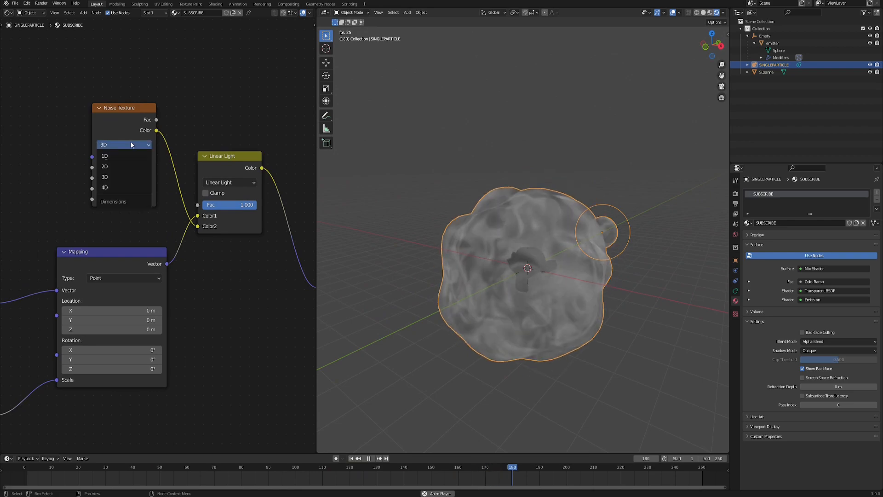
# Step: Make the second noise texture 4D and drive its W with #frame/2
pyautogui.click(104, 187)
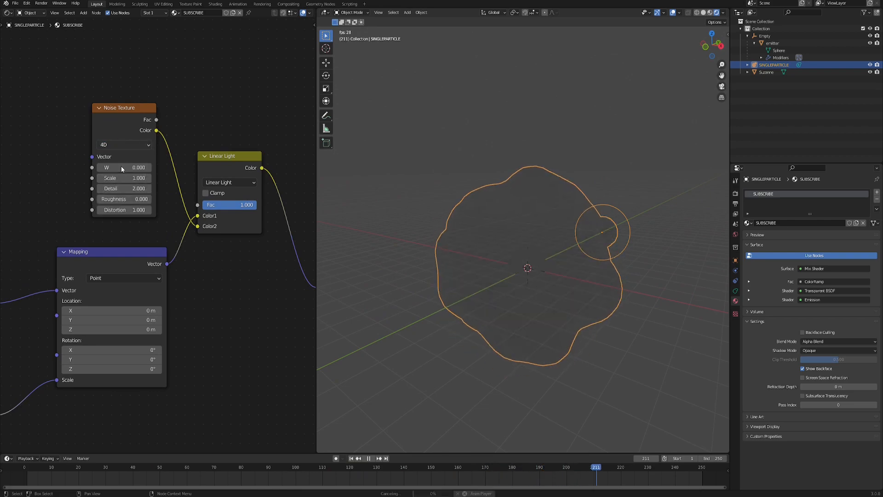
pyautogui.click(123, 168)
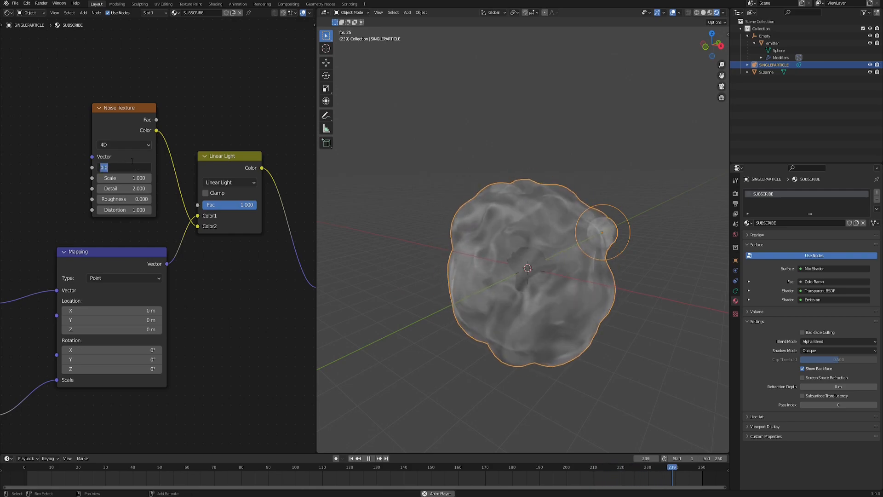
pyautogui.write('#frame/2')
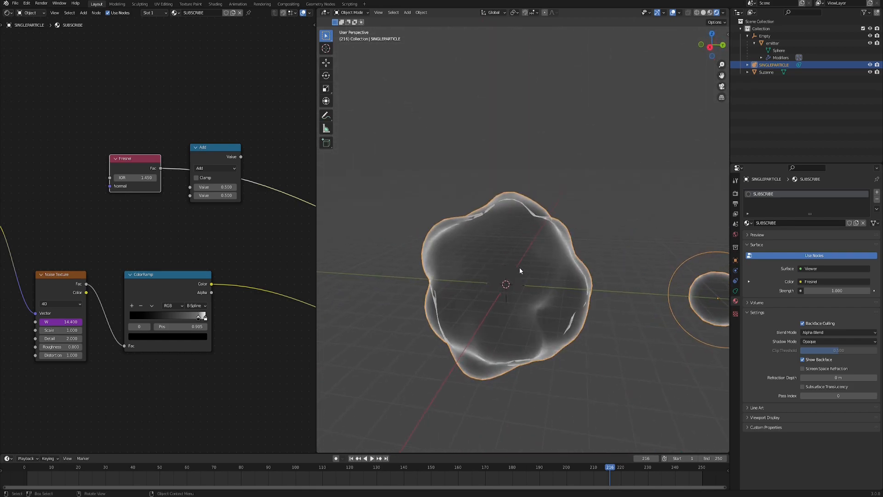
# Step: Reposition the Add node and connect the Fresnel output into it for the rim preview
pyautogui.moveTo(519, 270); pyautogui.dragTo(449, 261)
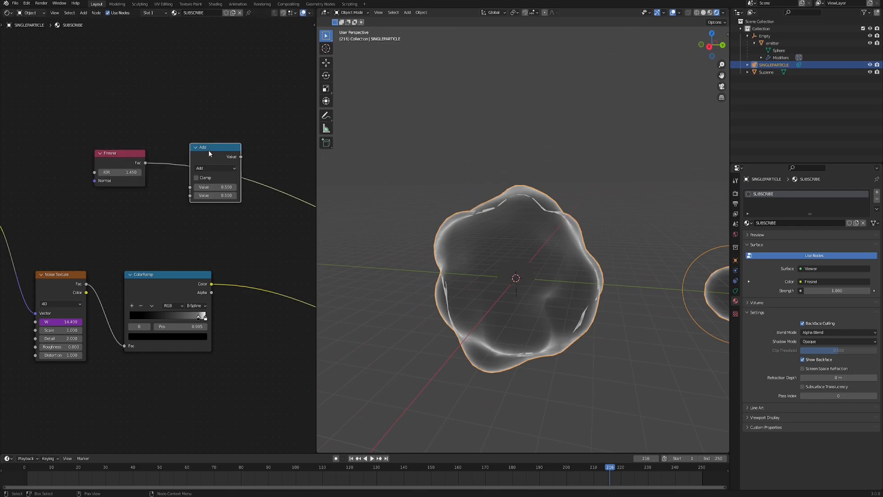
pyautogui.moveTo(202, 147); pyautogui.dragTo(219, 96)
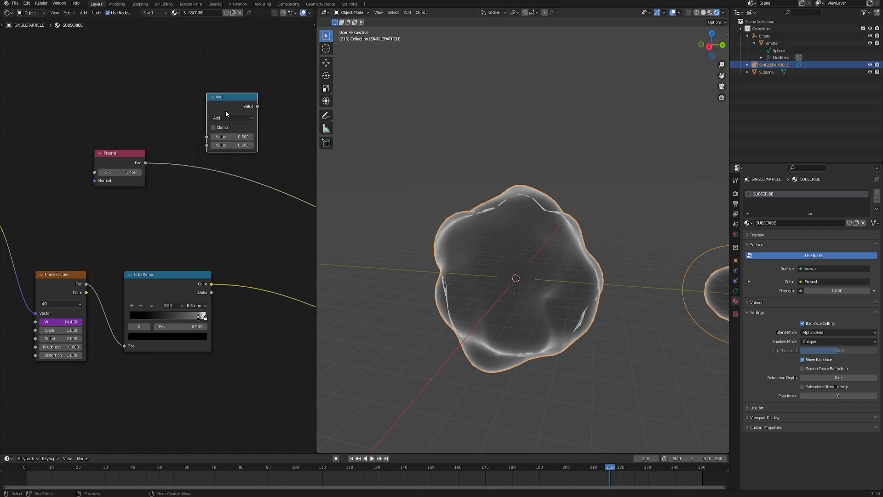
pyautogui.moveTo(507, 282); pyautogui.dragTo(502, 215)
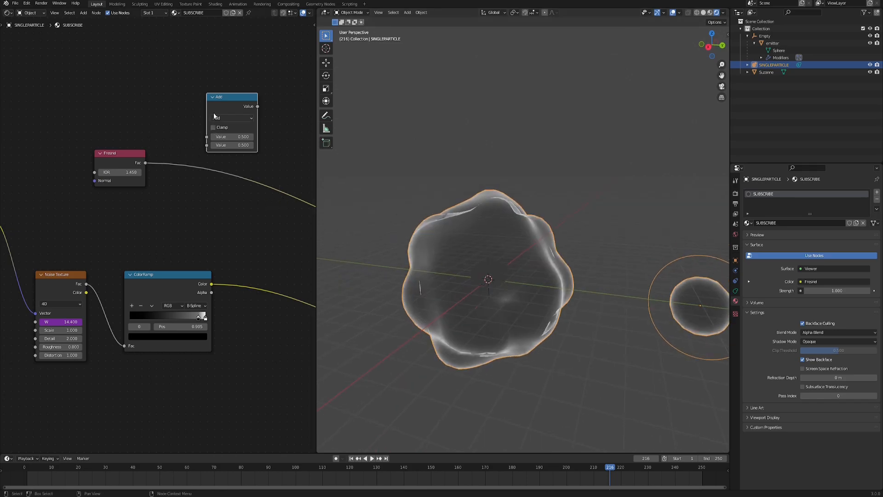
pyautogui.moveTo(219, 97); pyautogui.dragTo(188, 145)
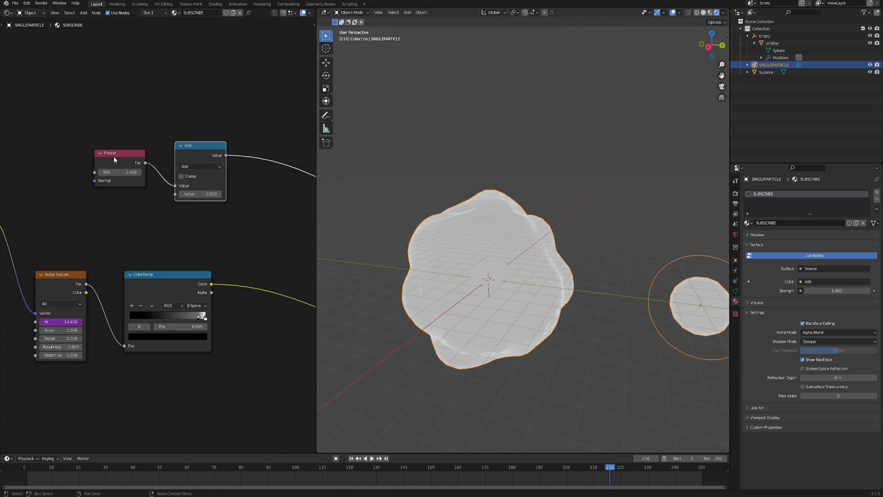
# Step: Change the Add node to a clamped Power with exponent about 2.8 to darken the blob's centre
pyautogui.click(184, 142)
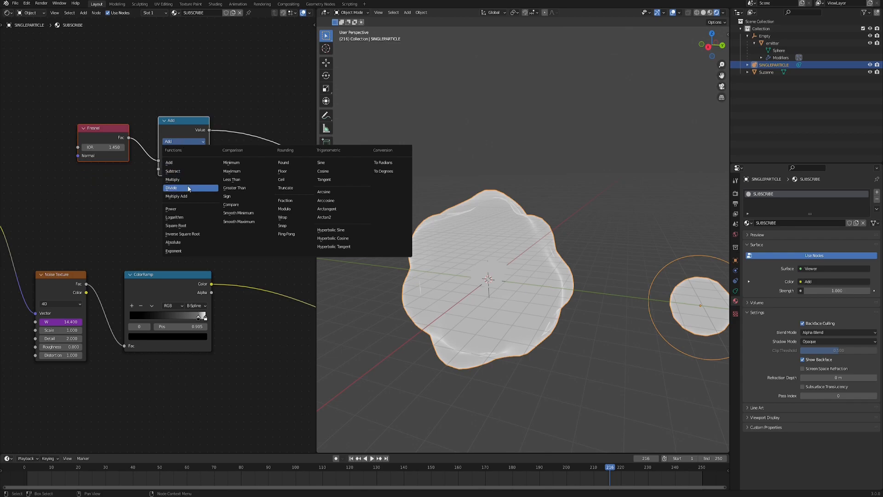
pyautogui.click(171, 209)
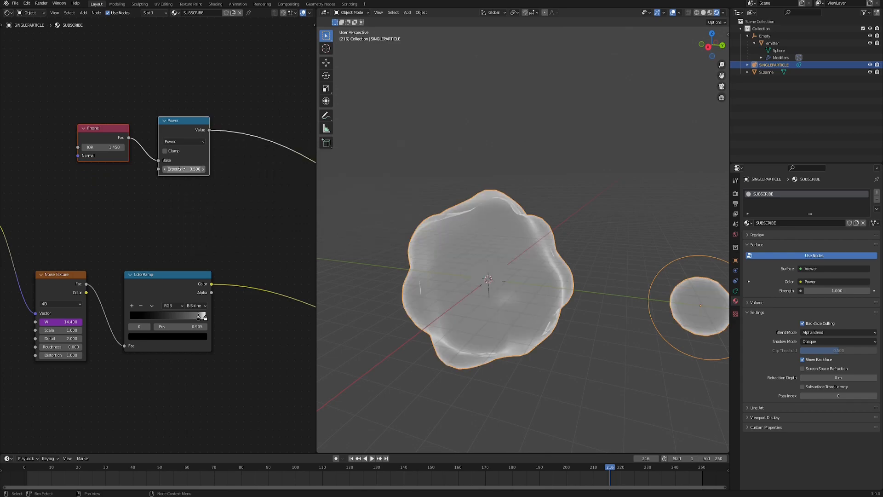
pyautogui.moveTo(183, 168); pyautogui.dragTo(203, 168)
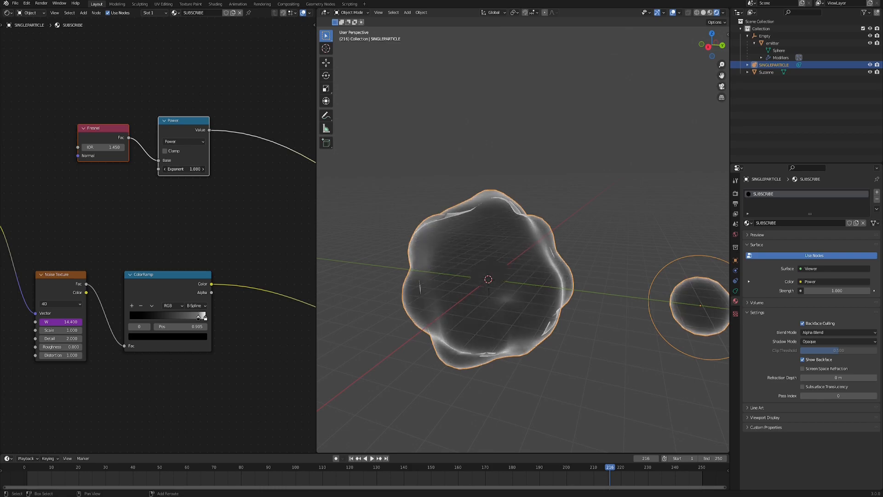
pyautogui.moveTo(191, 170); pyautogui.dragTo(194, 169)
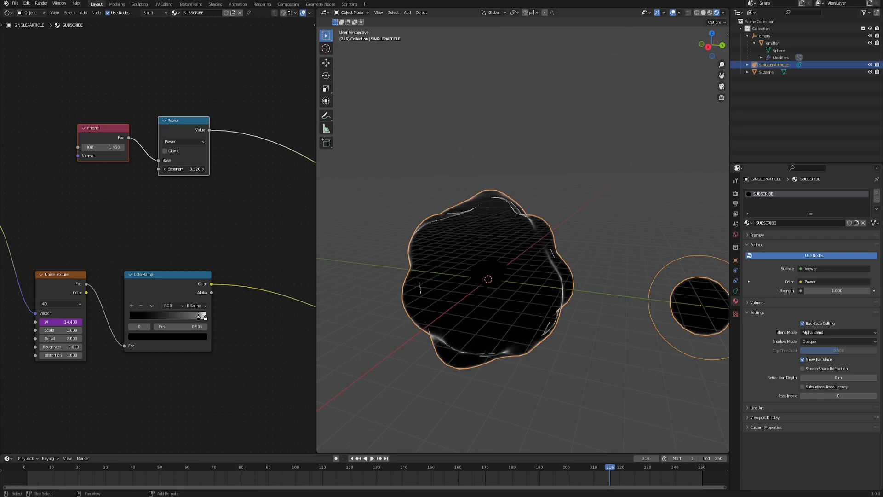
pyautogui.moveTo(195, 169); pyautogui.dragTo(175, 169)
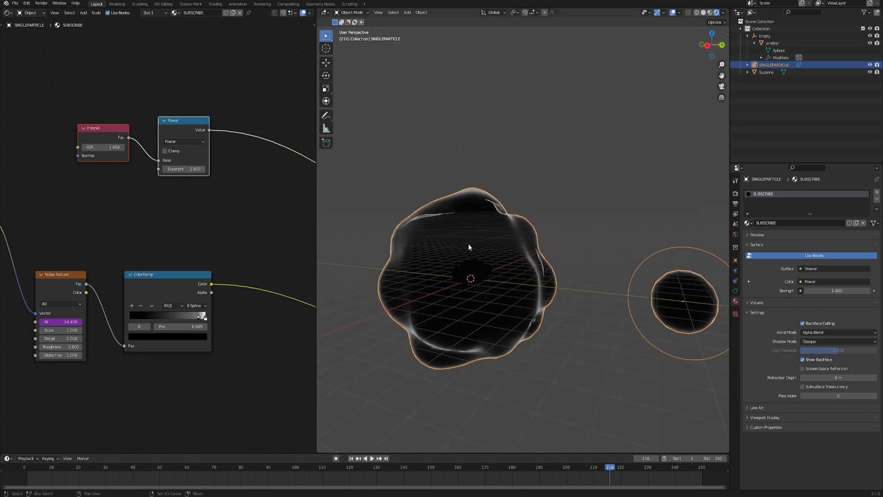
pyautogui.moveTo(467, 247); pyautogui.dragTo(486, 246)
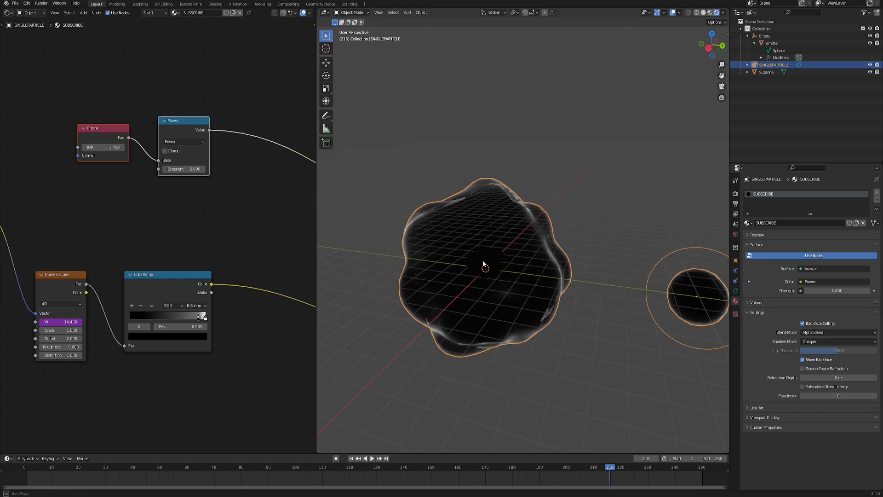
pyautogui.moveTo(481, 265); pyautogui.dragTo(494, 264)
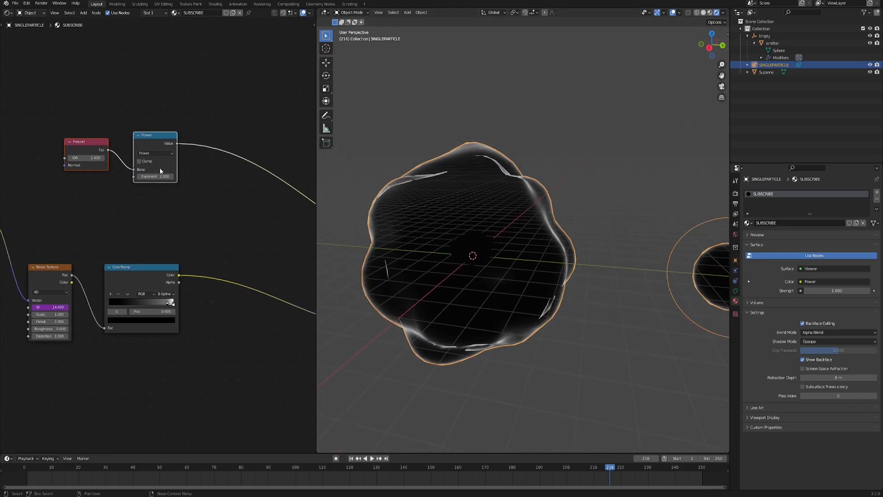
pyautogui.click(139, 162)
pyautogui.write('ma')
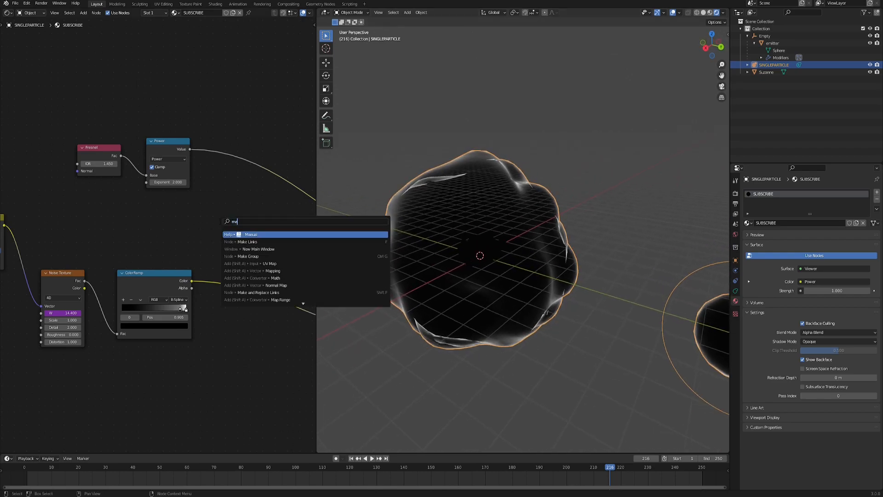
# Step: Add a clamped Subtract math node taking the noise ramp from the Fresnel power toward the shader mix
pyautogui.click(259, 277)
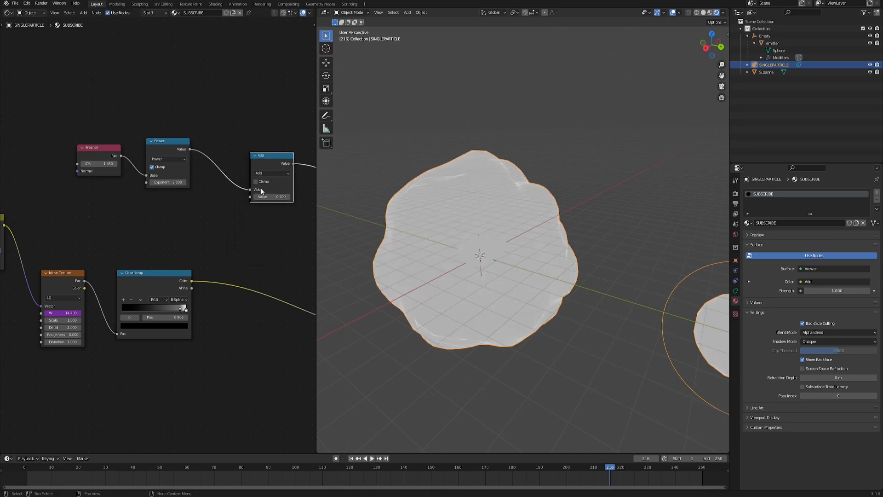
pyautogui.moveTo(192, 281); pyautogui.dragTo(255, 197)
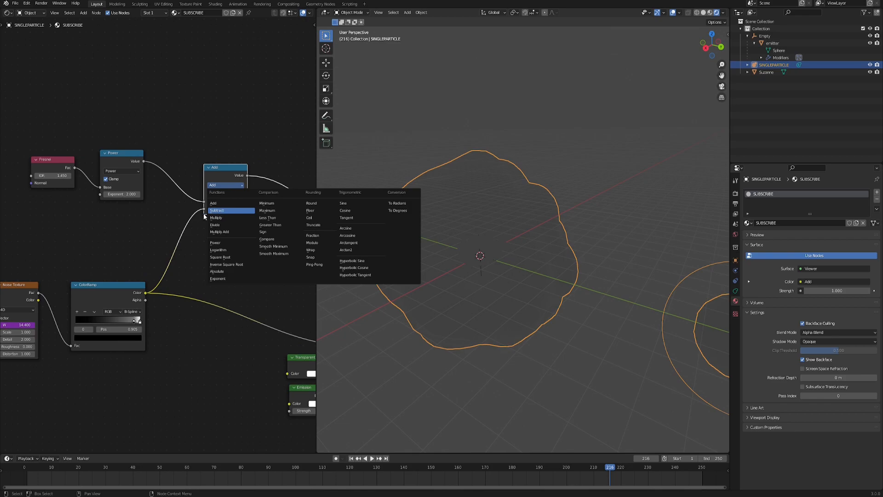
pyautogui.click(217, 209)
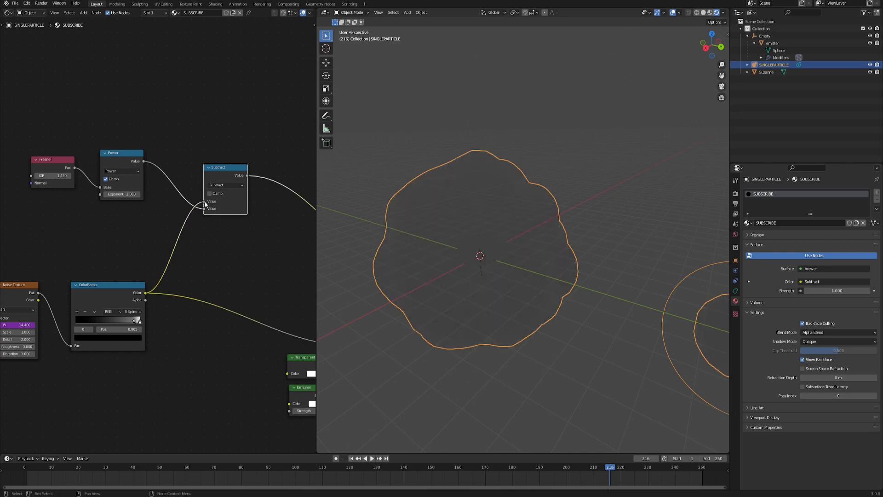
pyautogui.moveTo(237, 223)
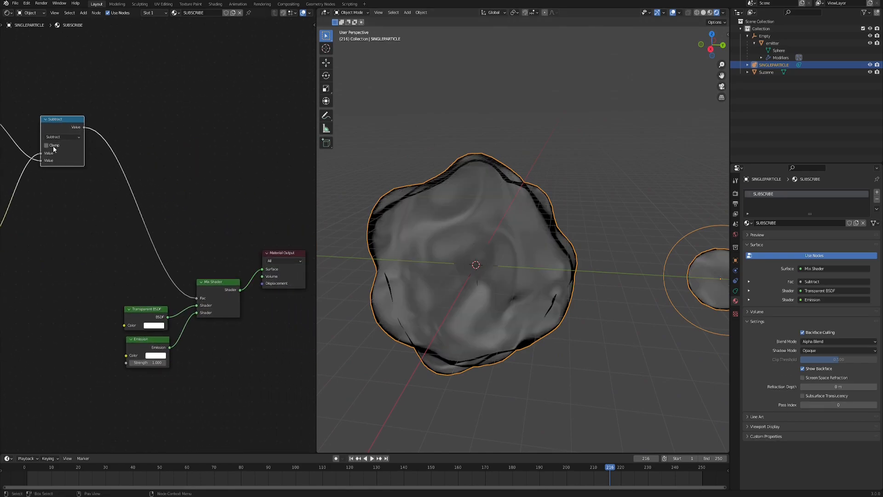
pyautogui.click(46, 145)
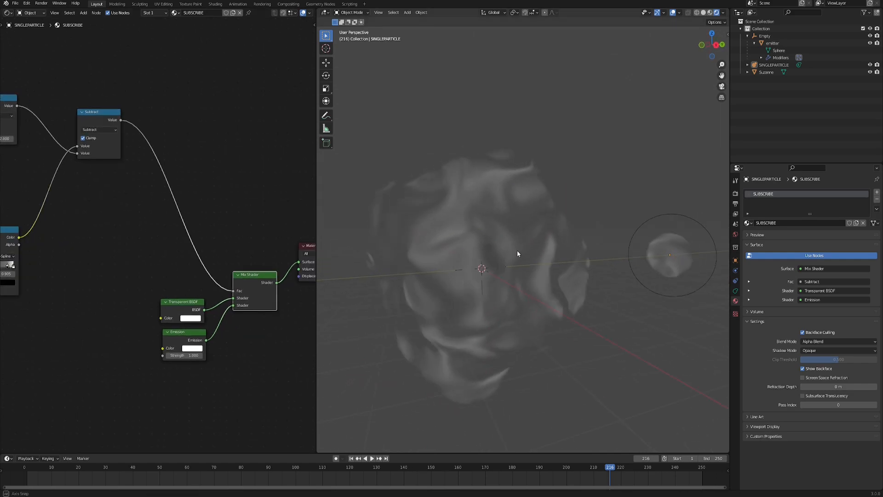
pyautogui.moveTo(518, 254); pyautogui.dragTo(478, 226)
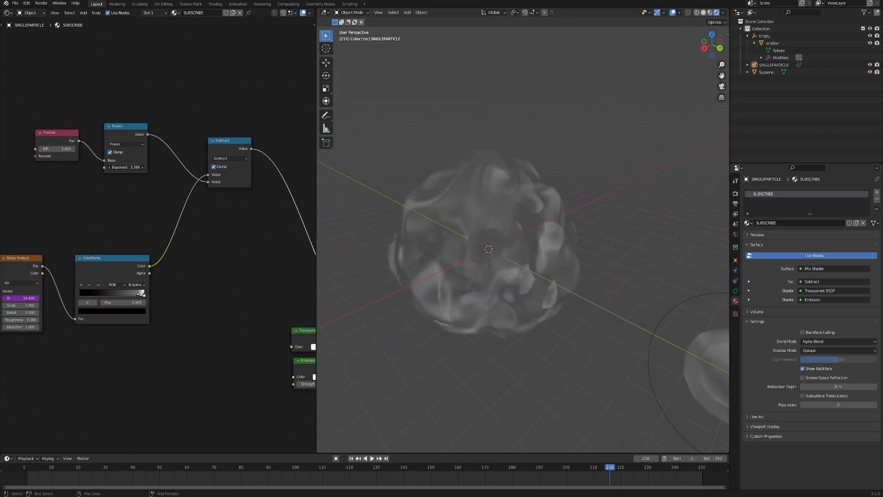
pyautogui.moveTo(135, 167); pyautogui.dragTo(121, 166)
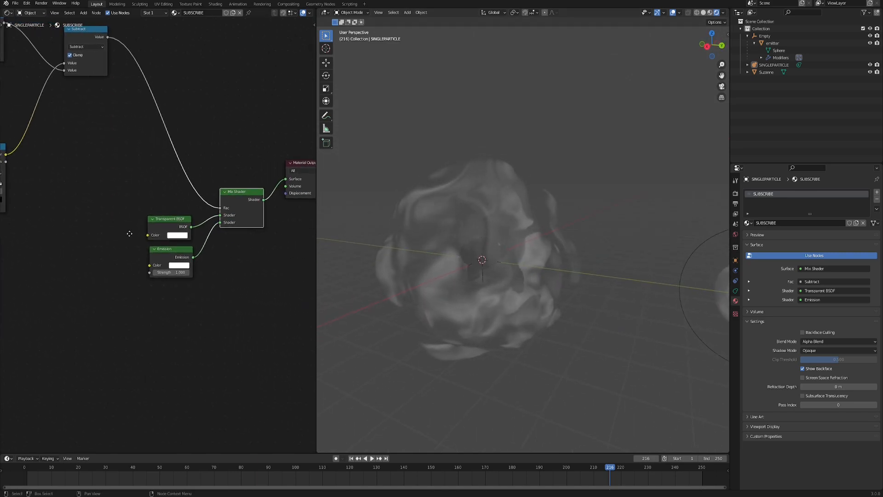
# Step: Pick a light green emission colour and adjust the emission strength
pyautogui.click(178, 265)
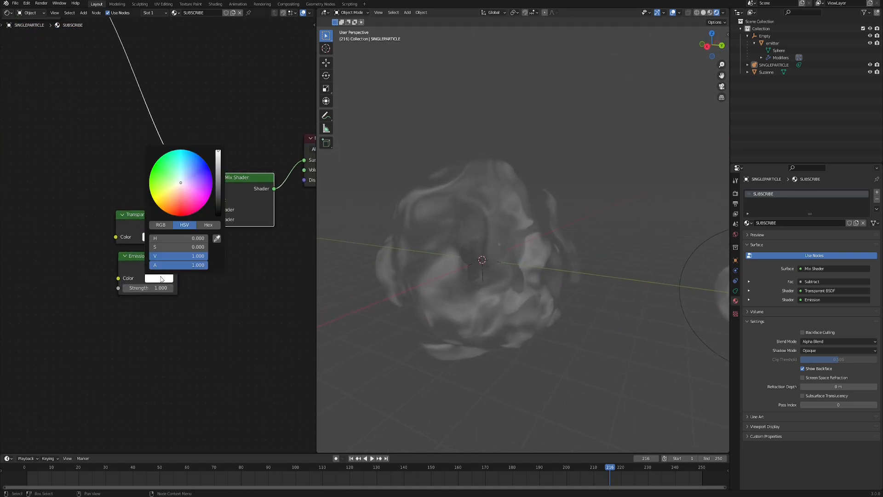
pyautogui.click(162, 170)
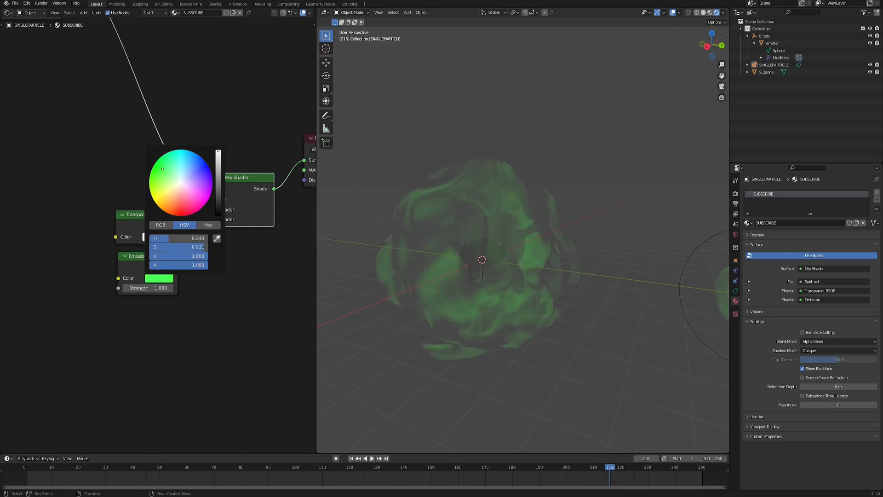
pyautogui.moveTo(162, 168); pyautogui.dragTo(165, 182)
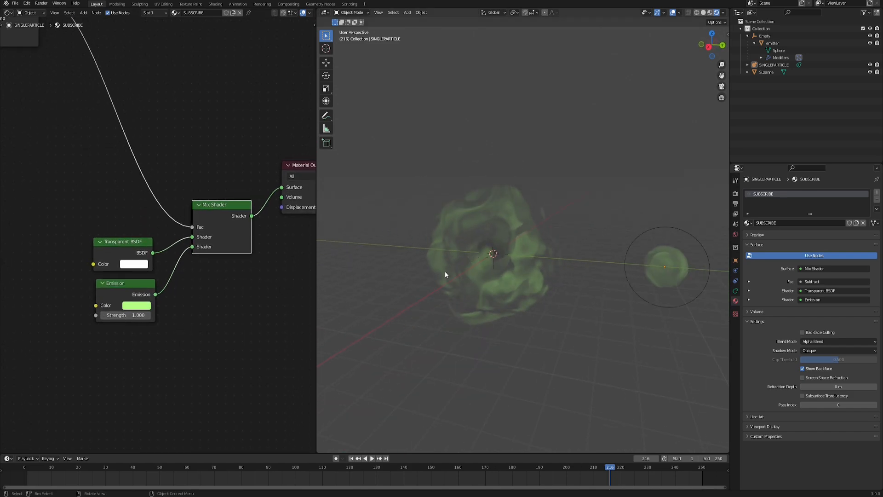
pyautogui.doubleClick(125, 315)
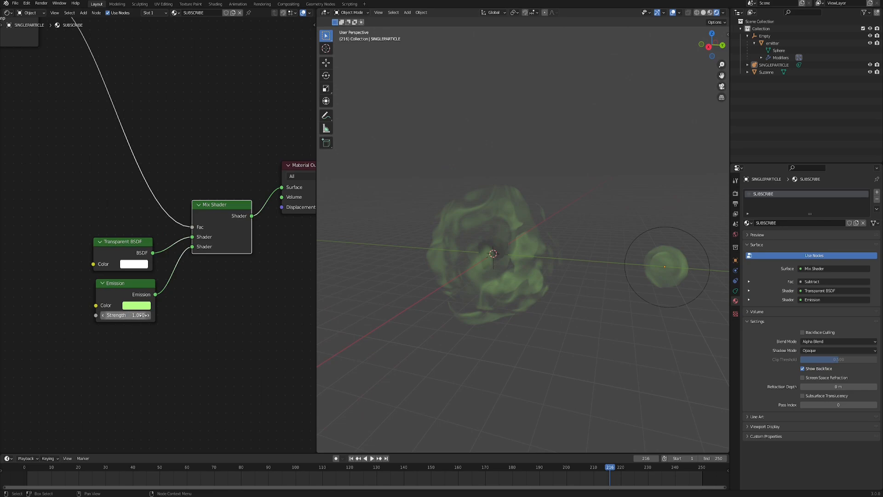
pyautogui.click(736, 194)
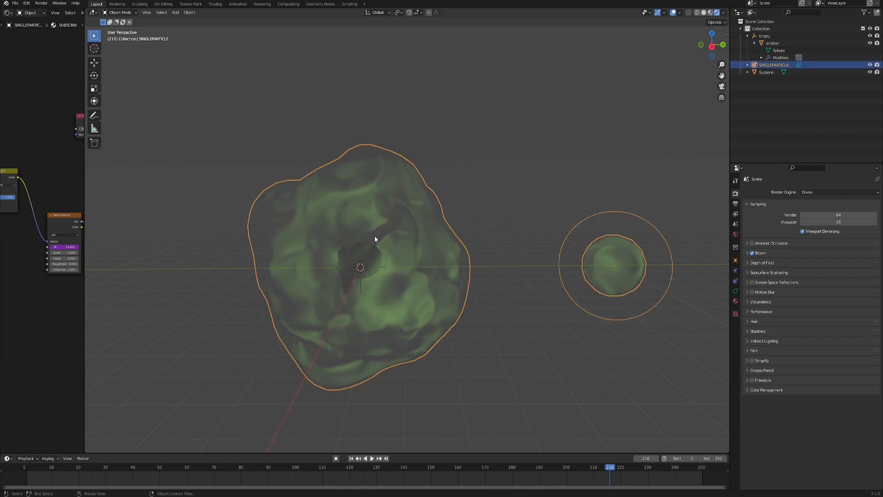
# Step: Enable a texture influencing particle size on the emitter's particle system
pyautogui.click(772, 44)
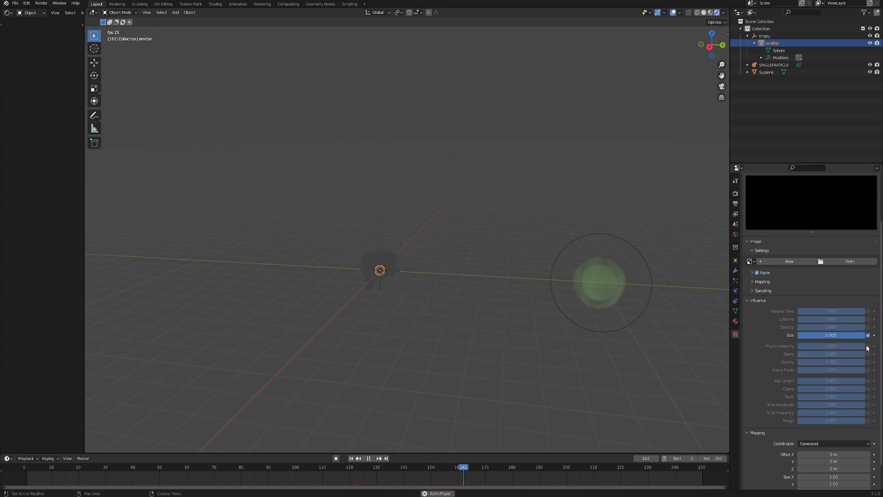
# Step: Set the FADE texture type to Blend with Strand / Particle mapping coordinates
pyautogui.click(368, 458)
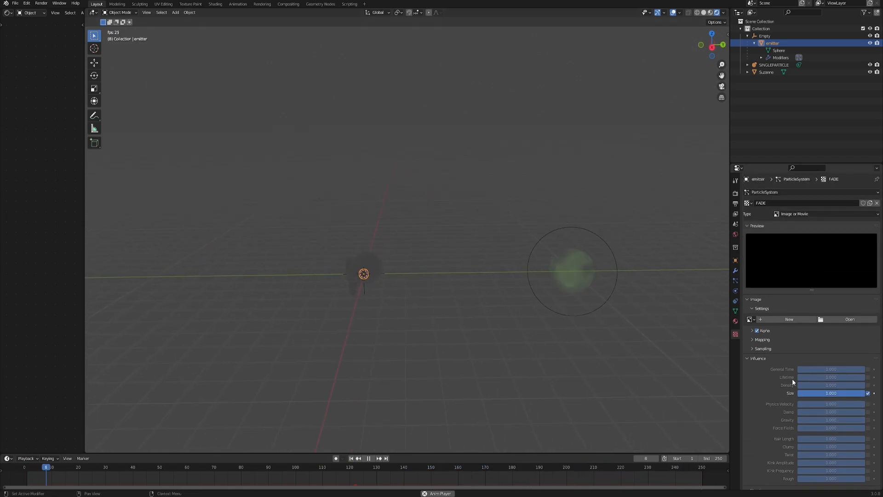
pyautogui.click(825, 213)
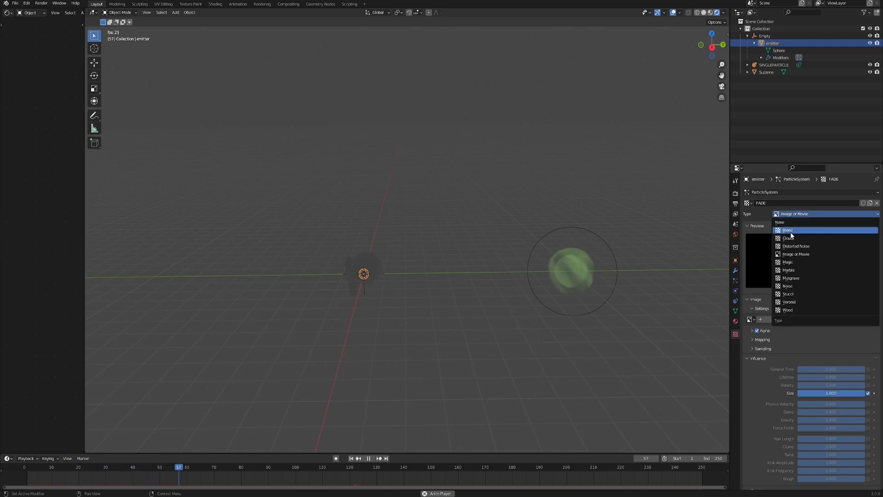
pyautogui.click(787, 230)
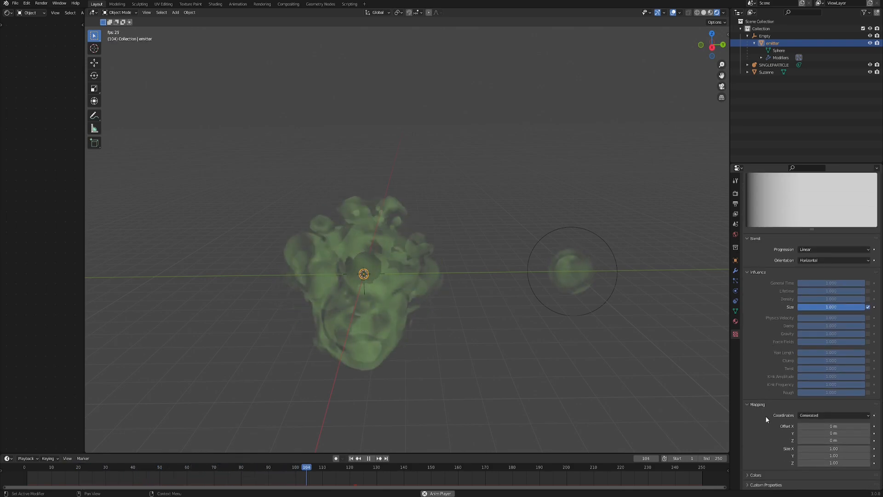
pyautogui.click(834, 415)
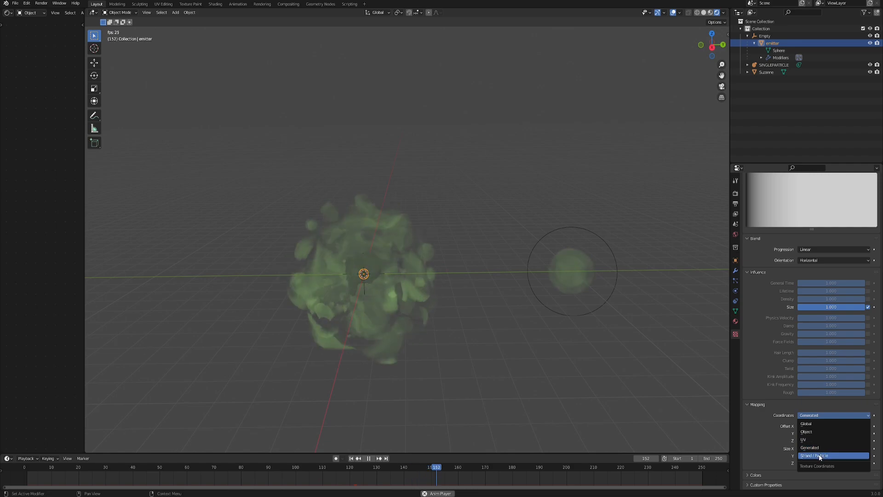
pyautogui.click(818, 456)
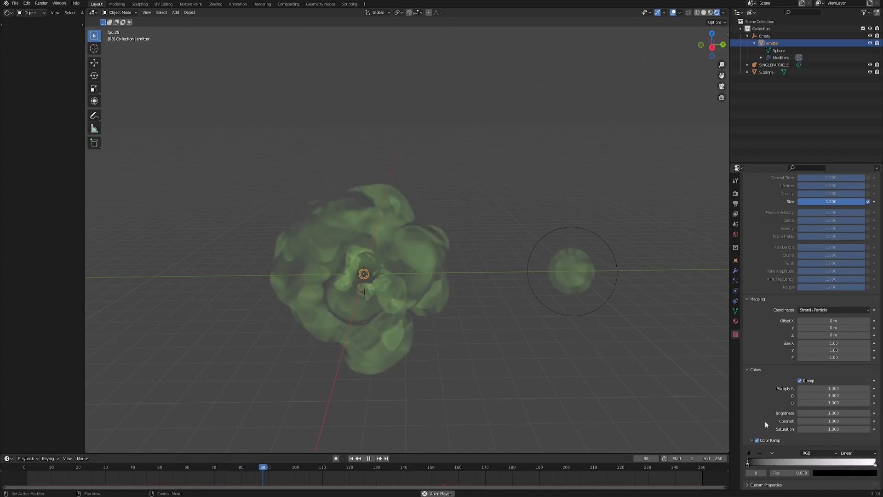
pyautogui.click(378, 458)
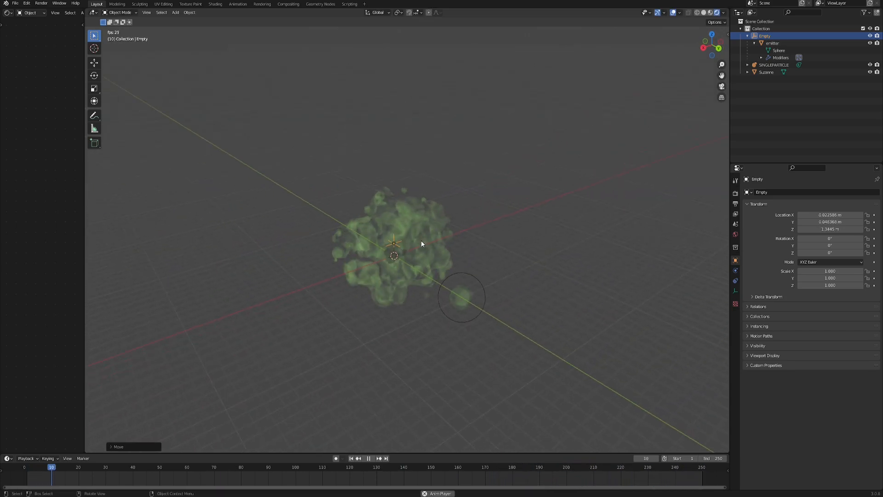
# Step: Place the Empty at a new position so the emitter trails green smoke
pyautogui.click(383, 458)
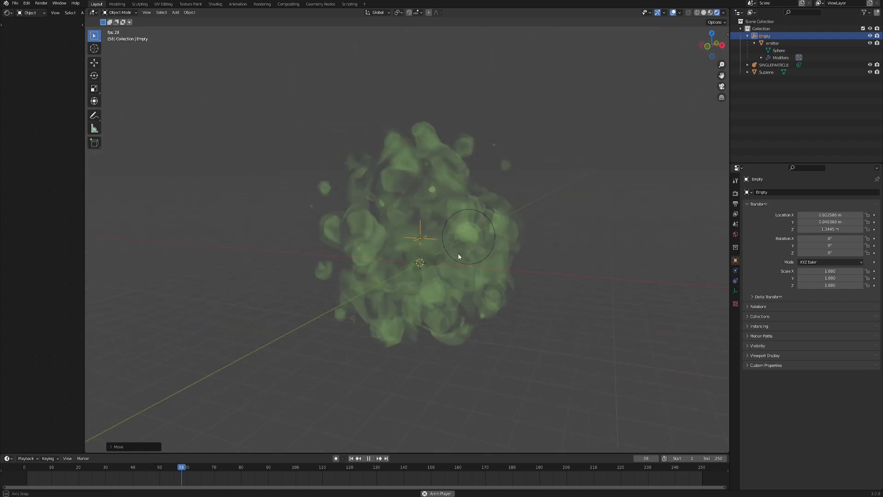